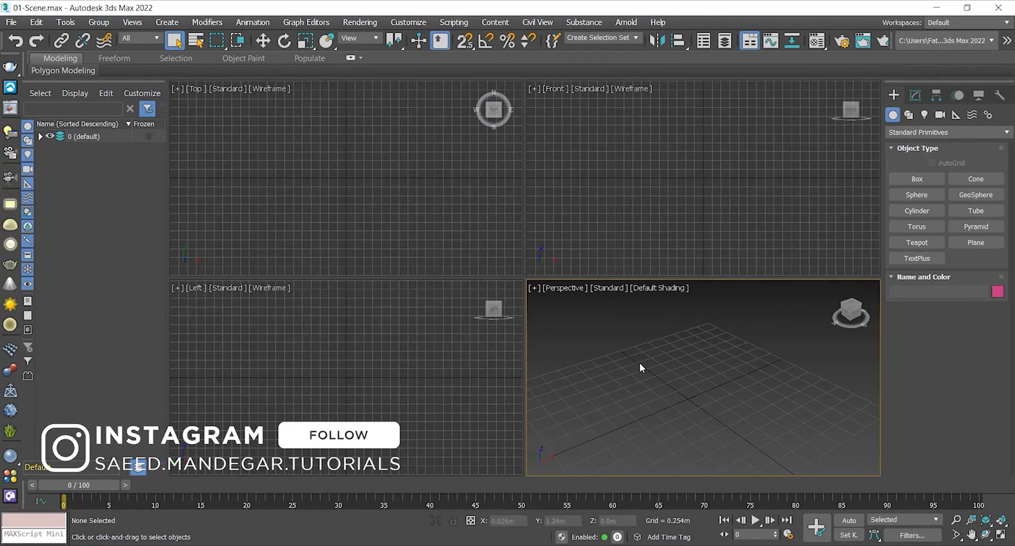
mouse_move(634, 376)
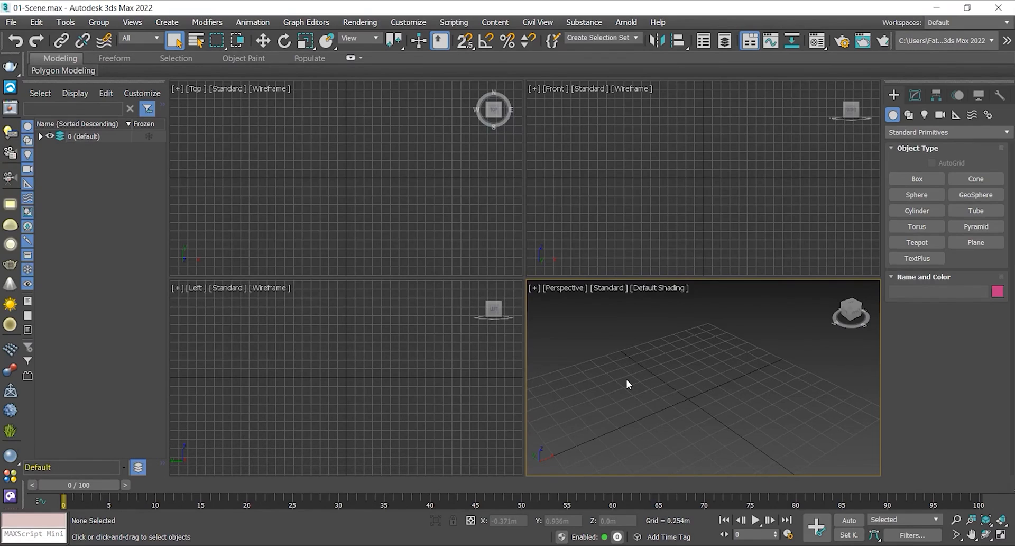
mouse_move(625, 380)
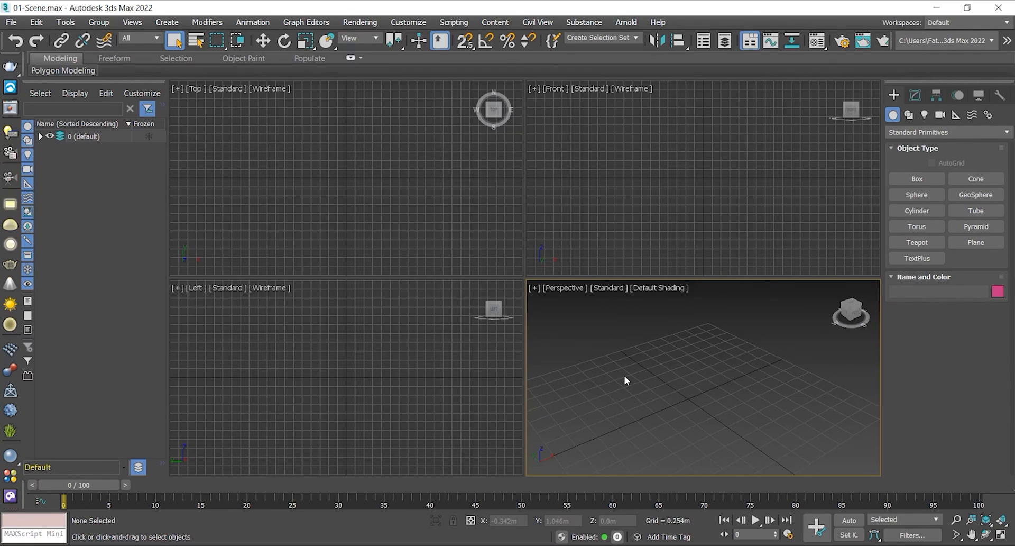
Preview the Max and max.vray defaults and light/dark UI schemes, then leave them unapplied
click(408, 22)
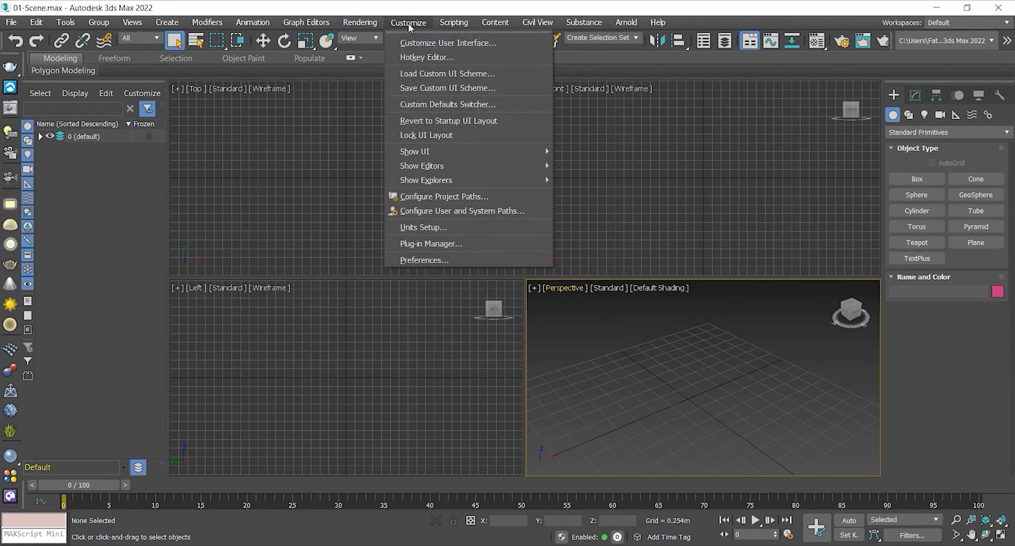
mouse_move(447, 105)
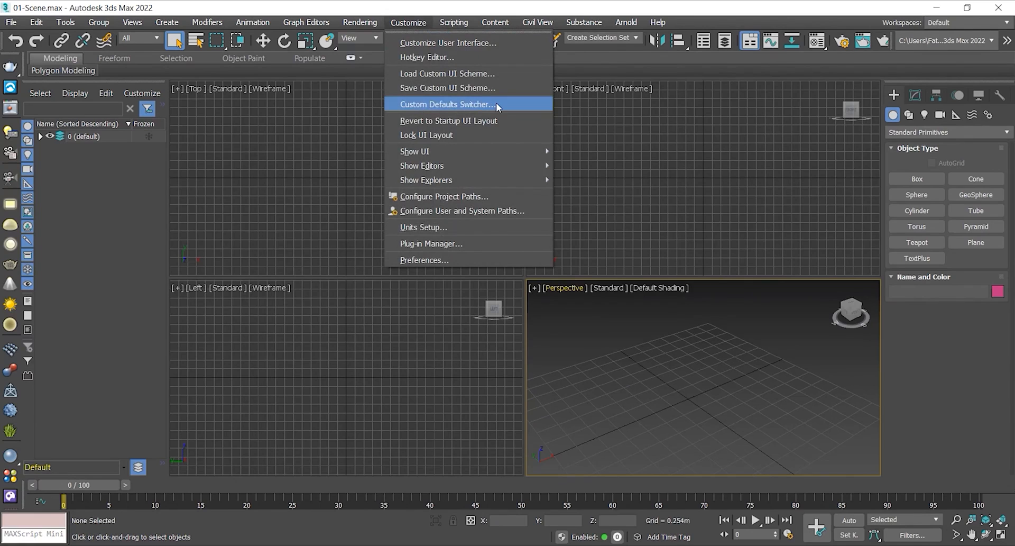
click(447, 105)
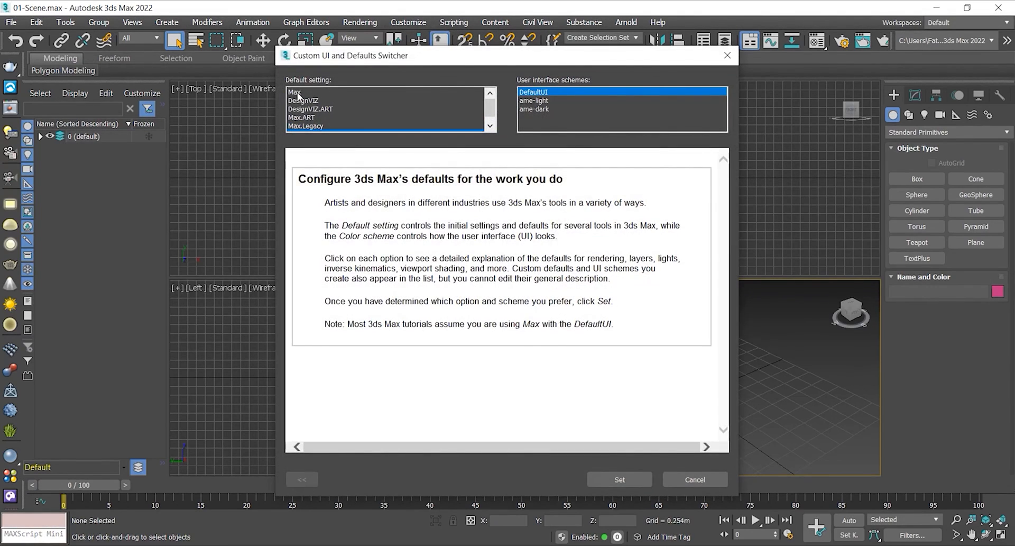
click(295, 91)
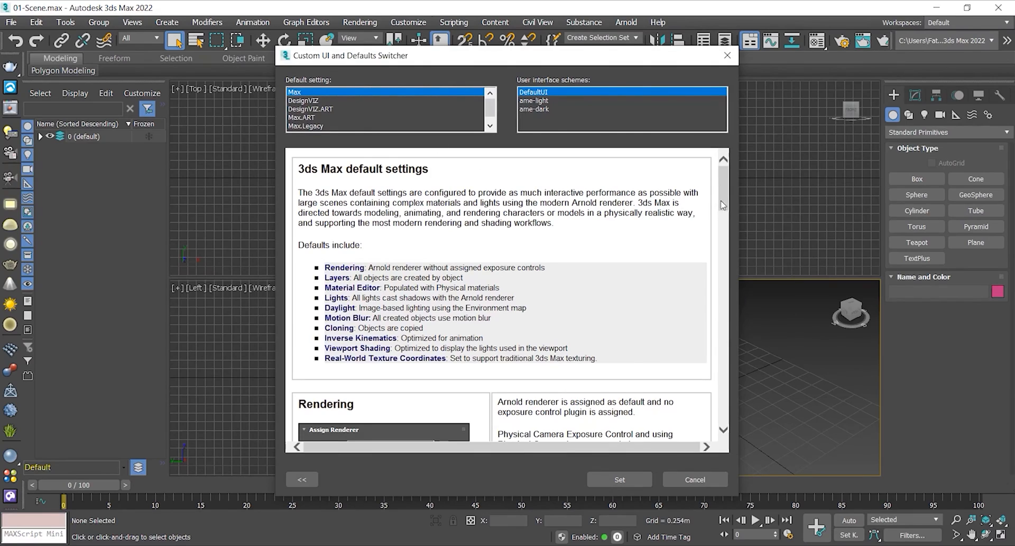
mouse_move(403, 181)
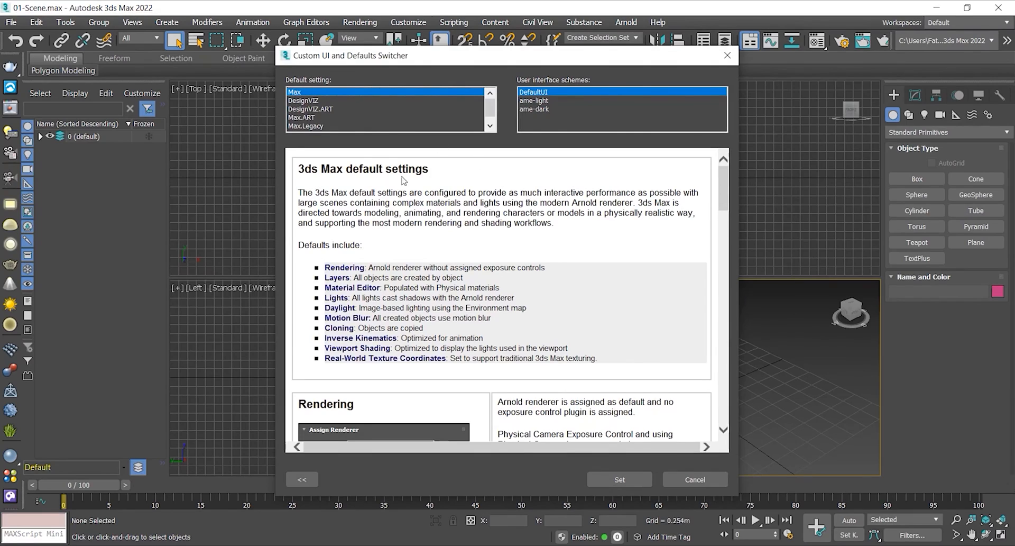
mouse_move(736, 201)
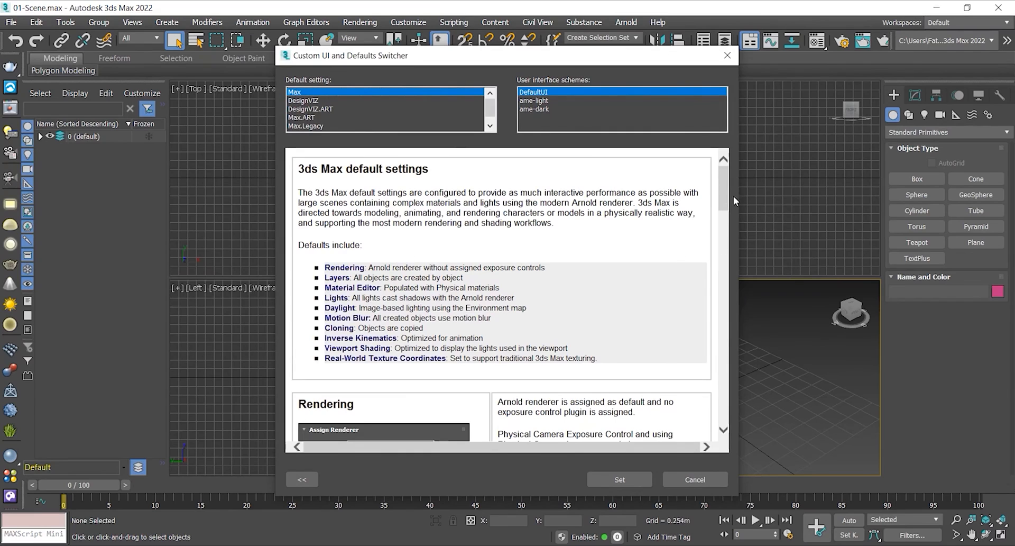
scroll(down, 3)
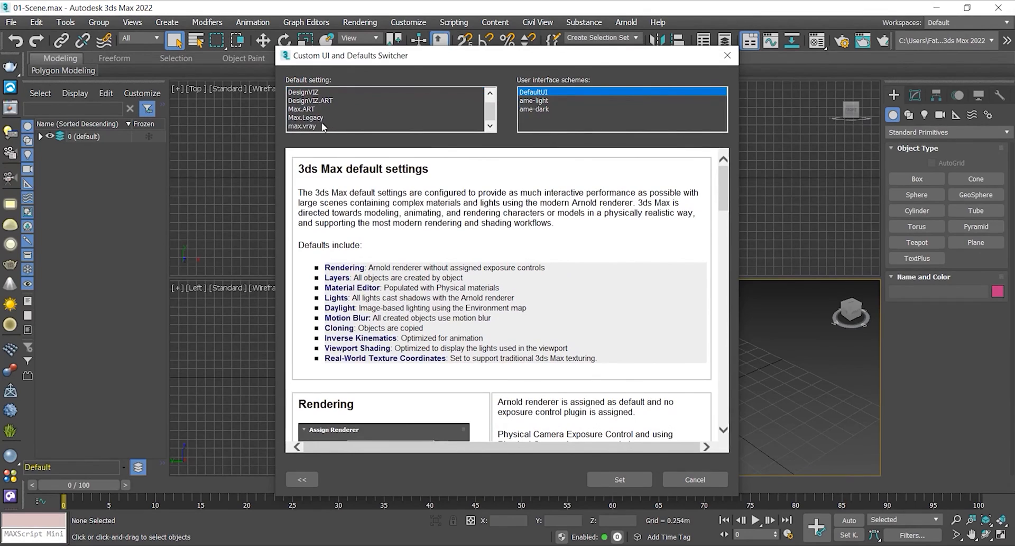
click(302, 125)
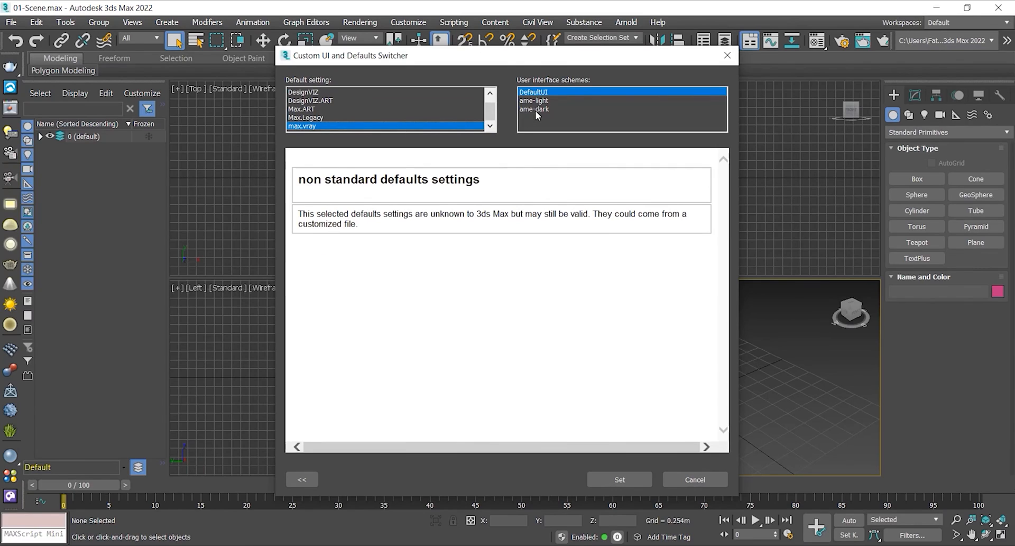
click(533, 101)
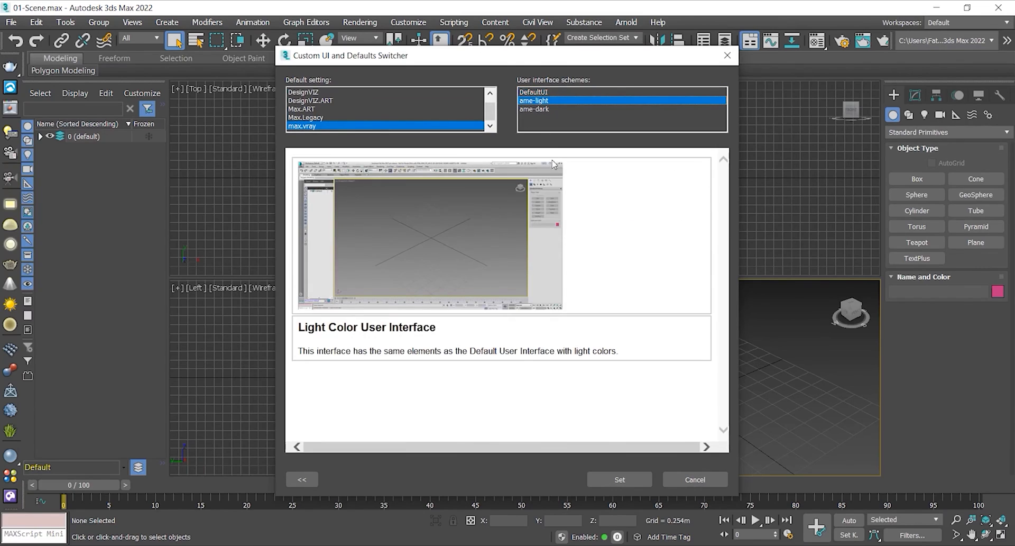
click(533, 109)
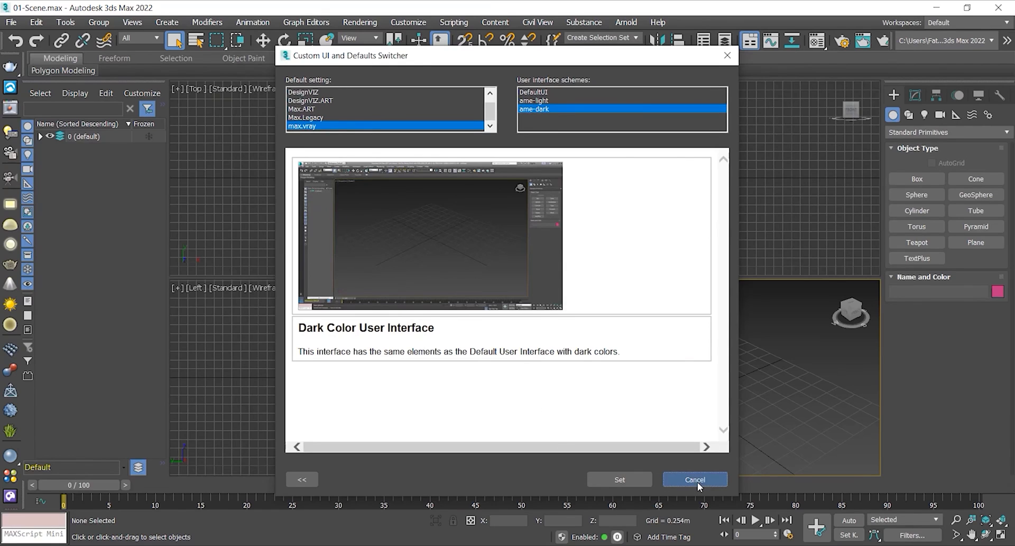
click(694, 479)
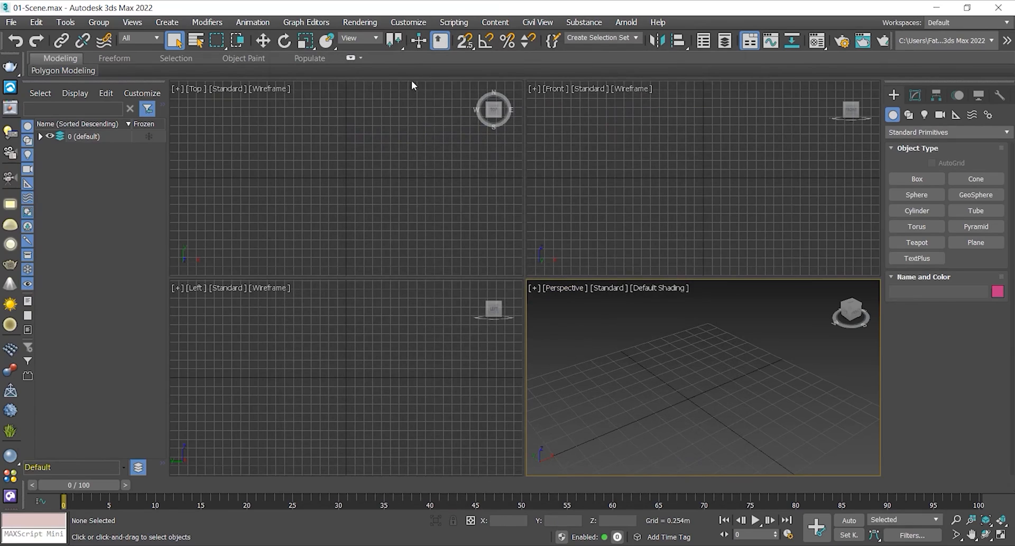
Inspect the Configure Project Paths dialog and close it without changes
click(408, 22)
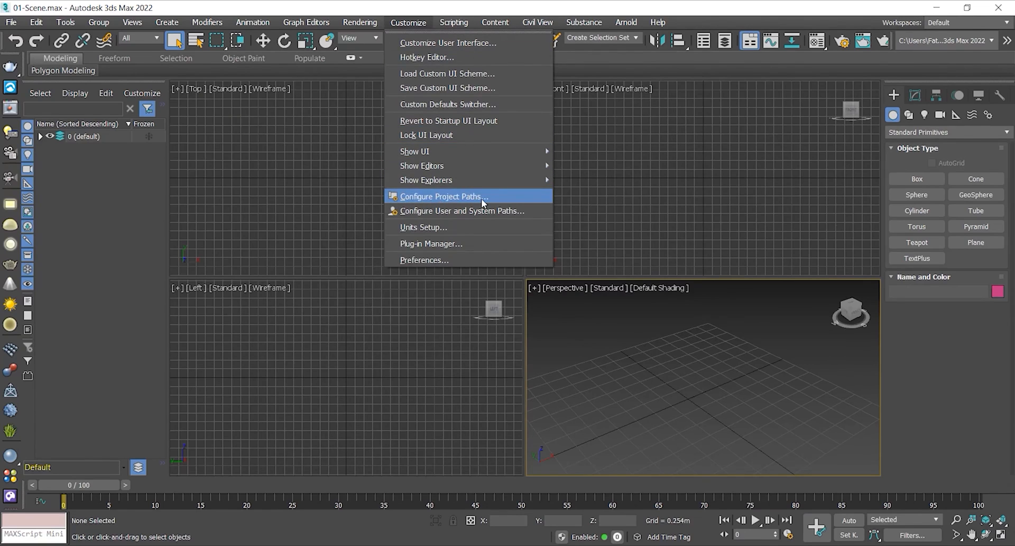
mouse_move(443, 195)
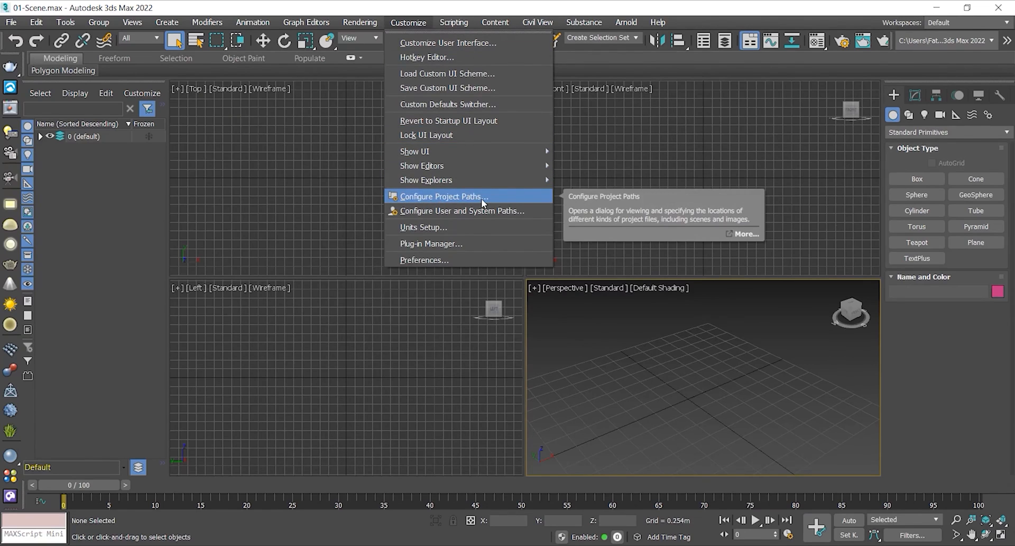
click(442, 195)
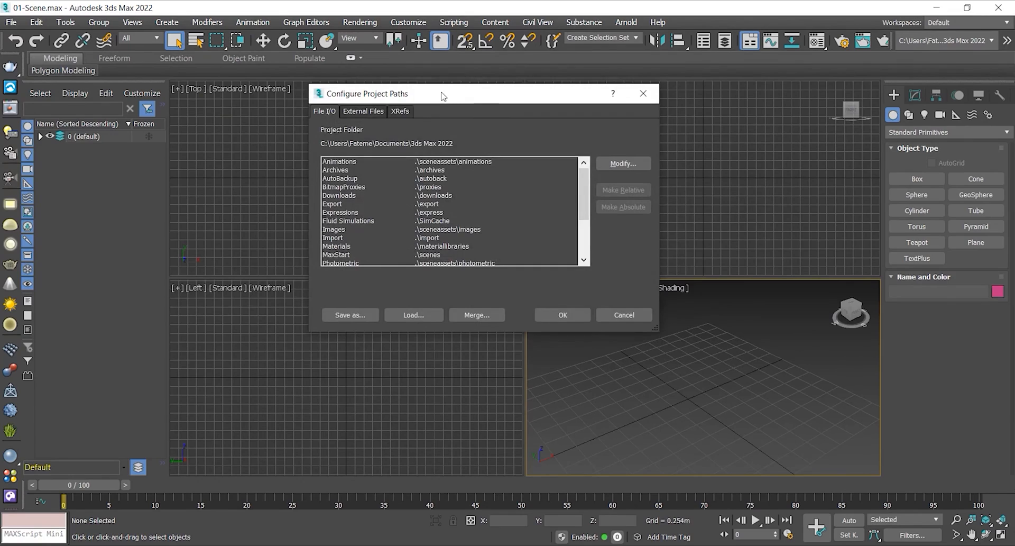
drag(443, 93, 508, 89)
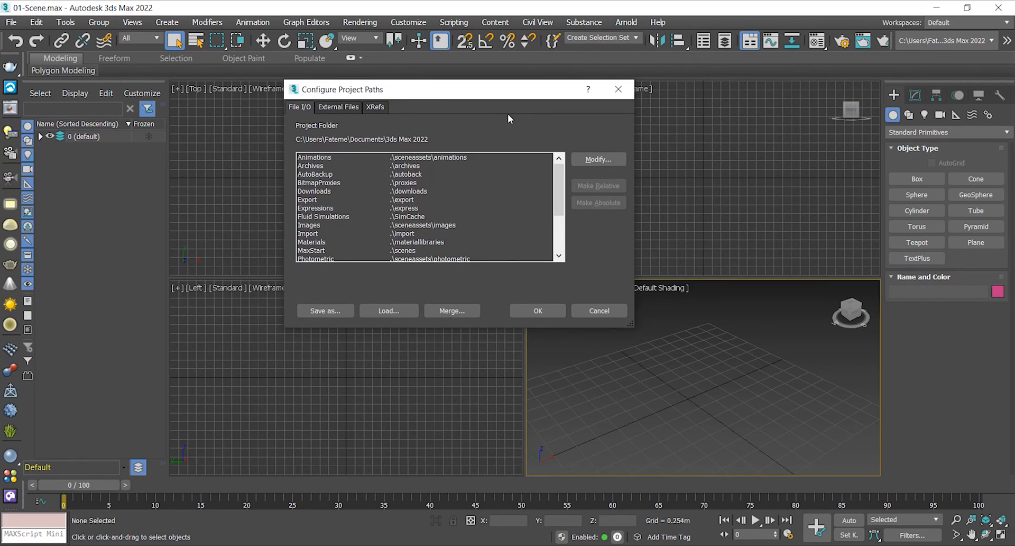
click(598, 311)
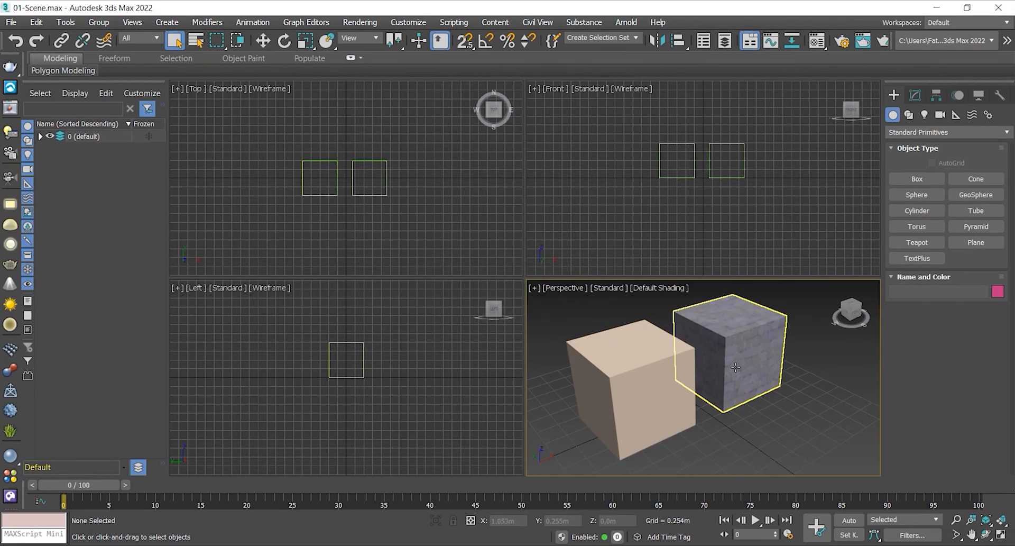
In Configure Project Paths, add a new External Files path pointing at the Maps folder with the wood texture
drag(735, 368, 638, 402)
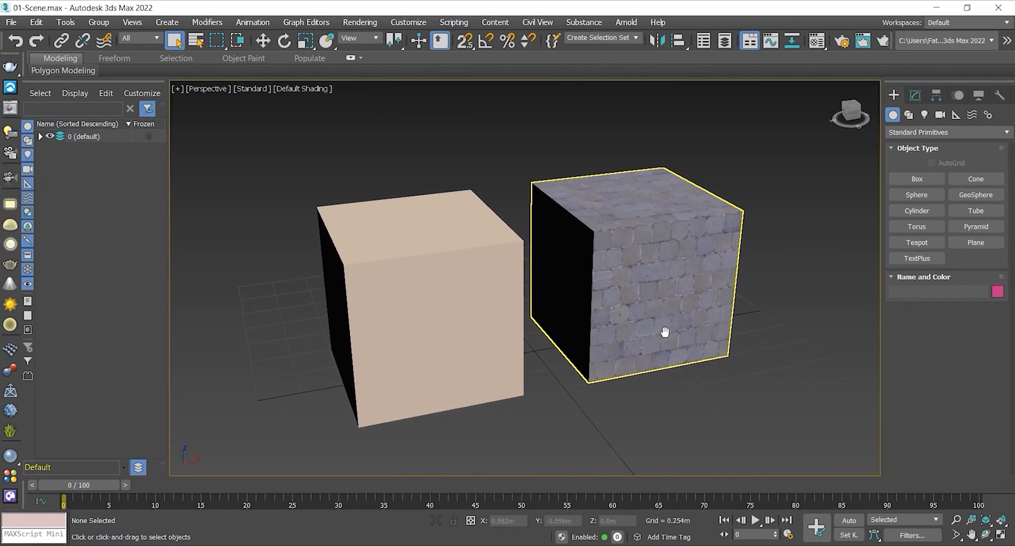
click(437, 122)
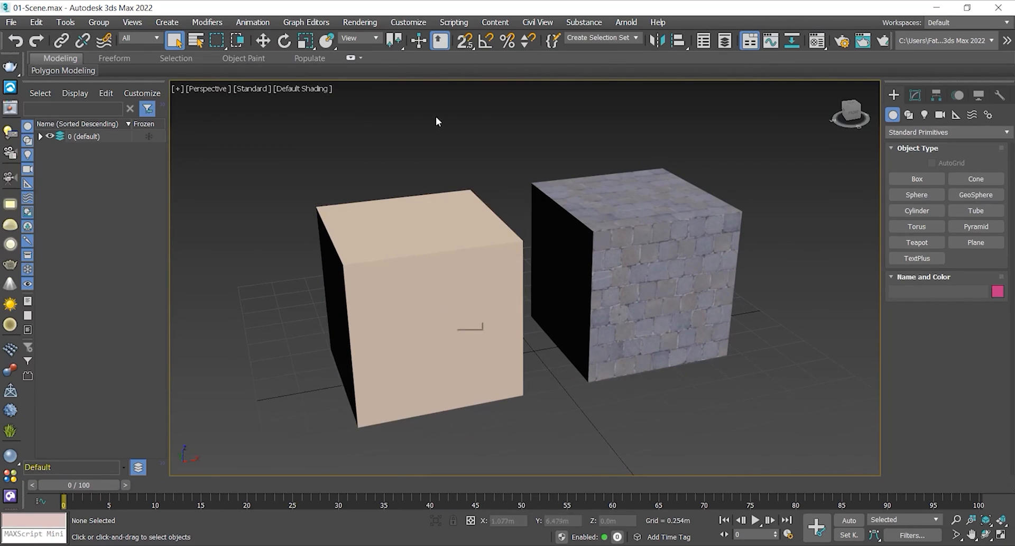
click(409, 22)
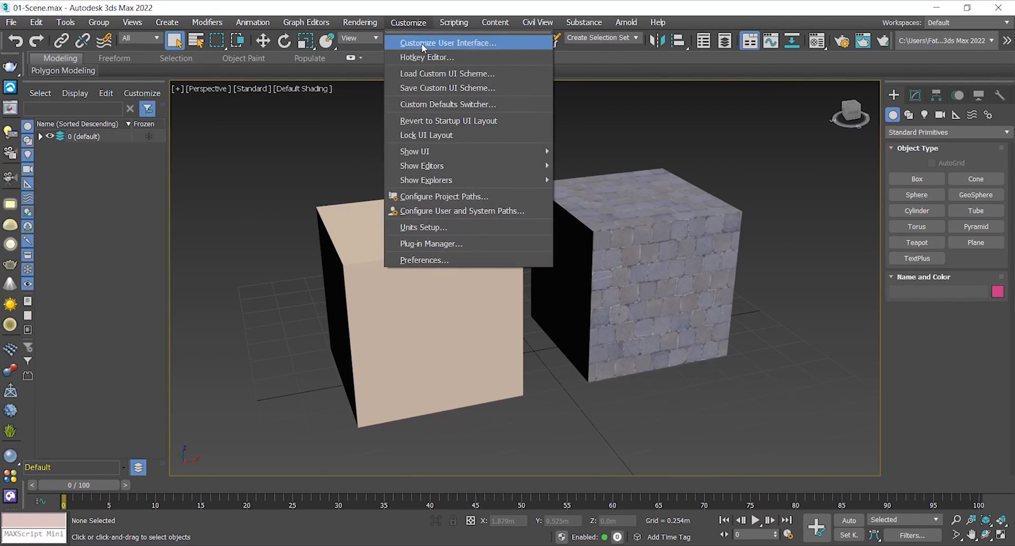
click(445, 197)
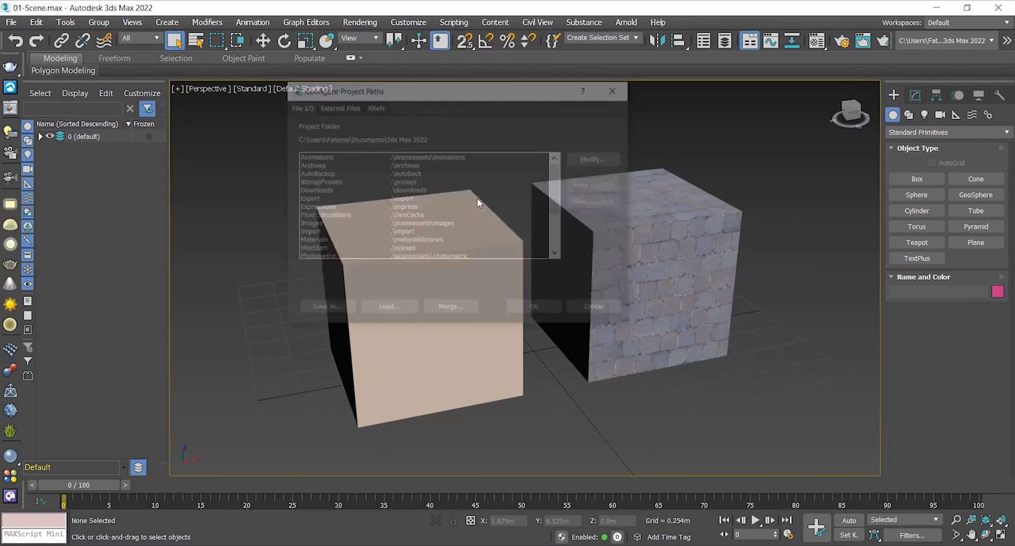
click(336, 106)
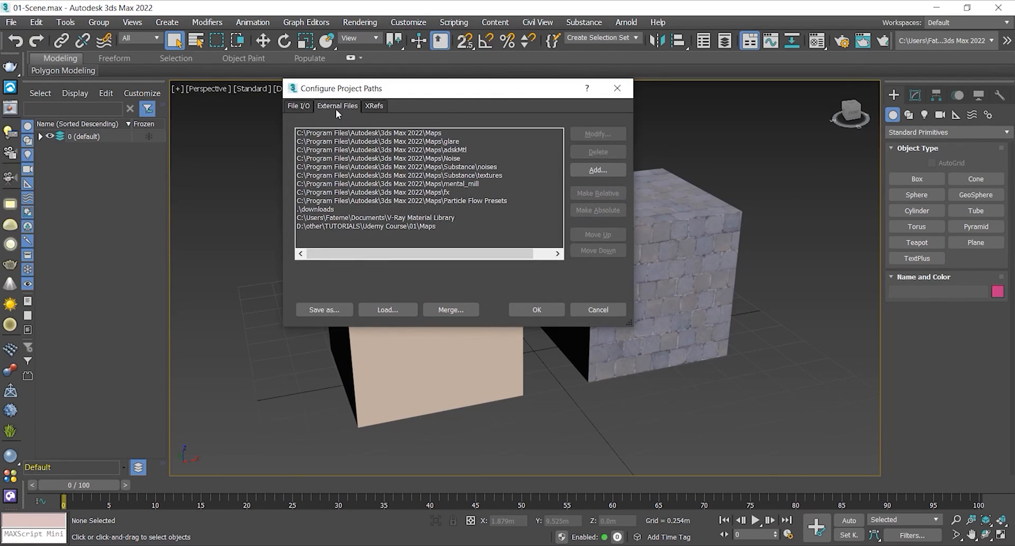
click(596, 169)
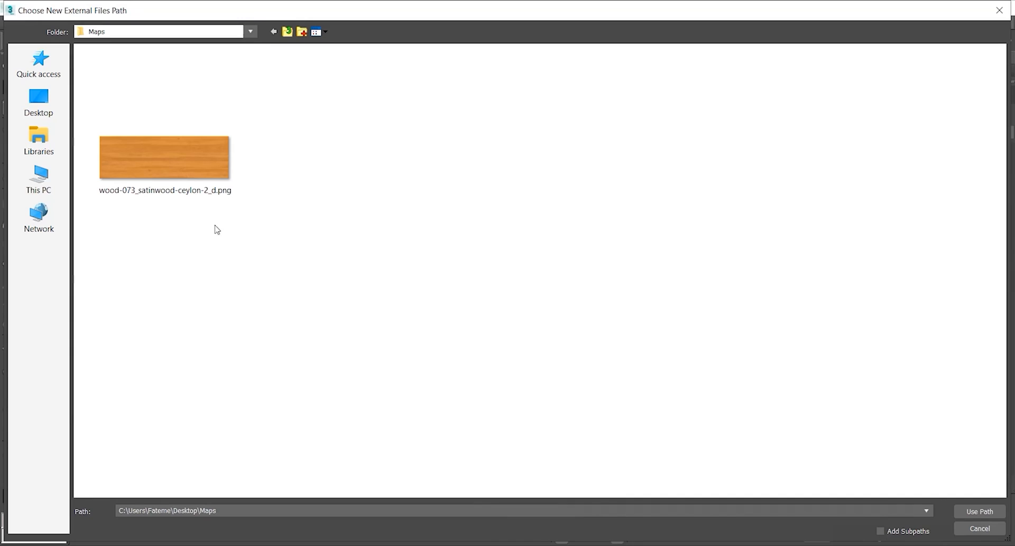
click(164, 157)
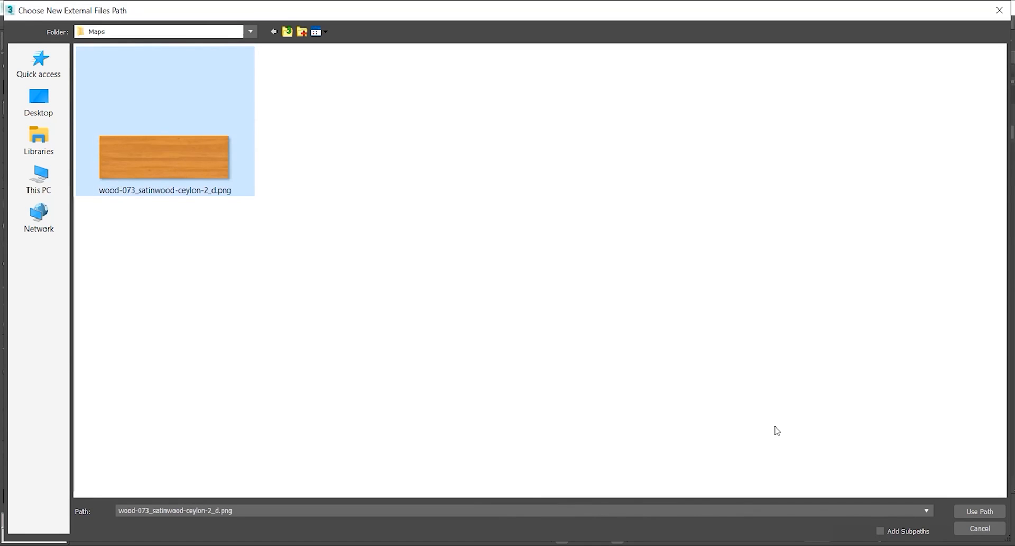
mouse_move(786, 346)
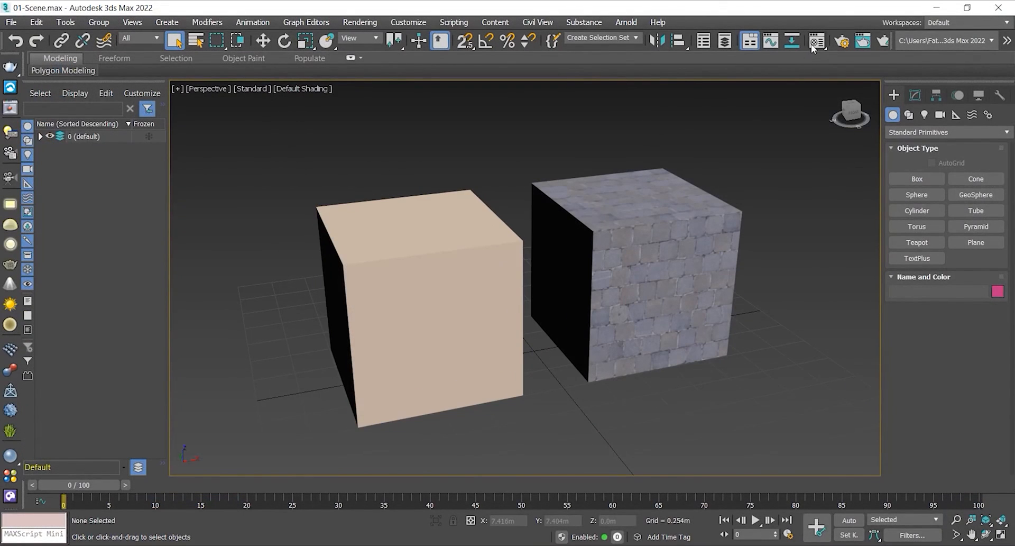
Reload the wood bitmap in Material #2's Diffuse map so the plain cube shows its texture
click(817, 41)
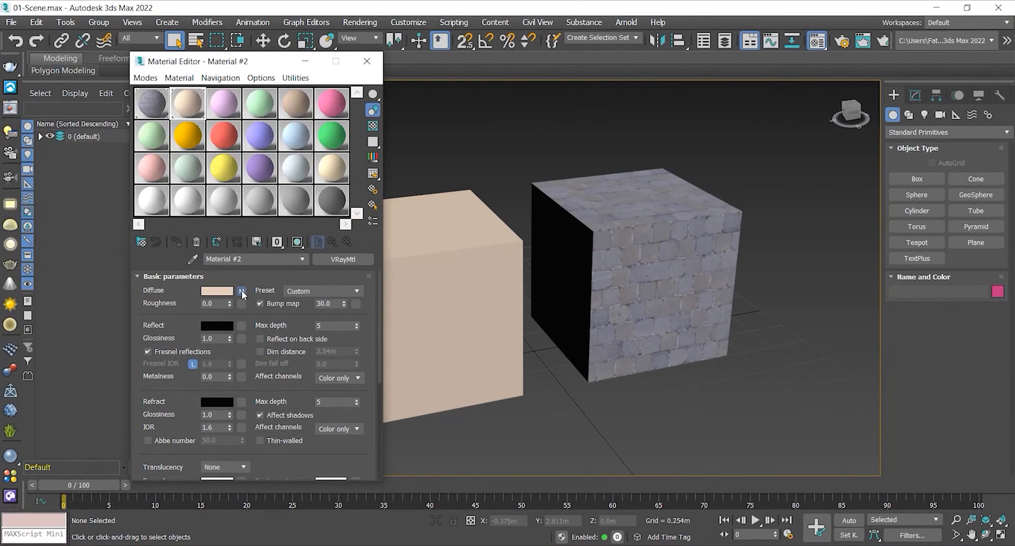
click(243, 290)
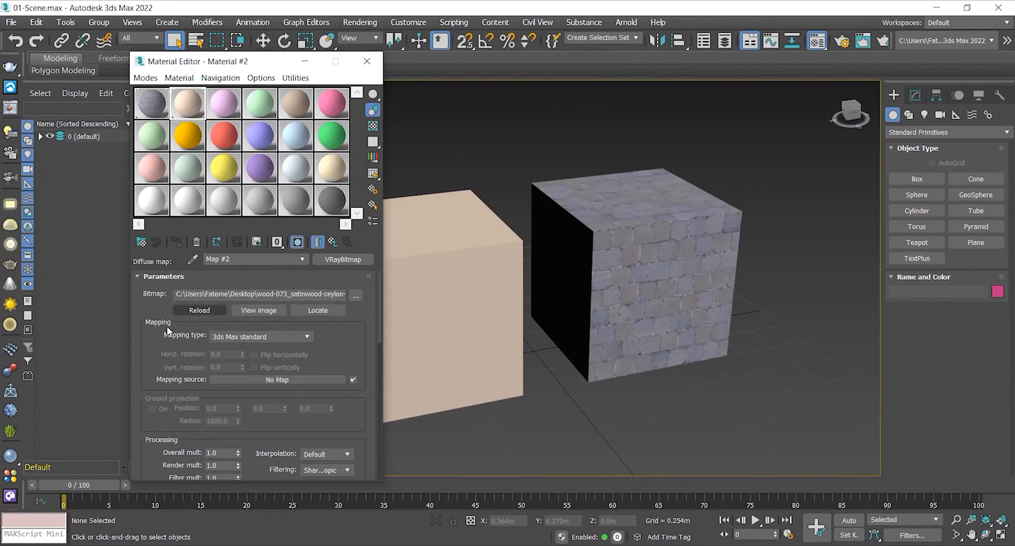
click(200, 310)
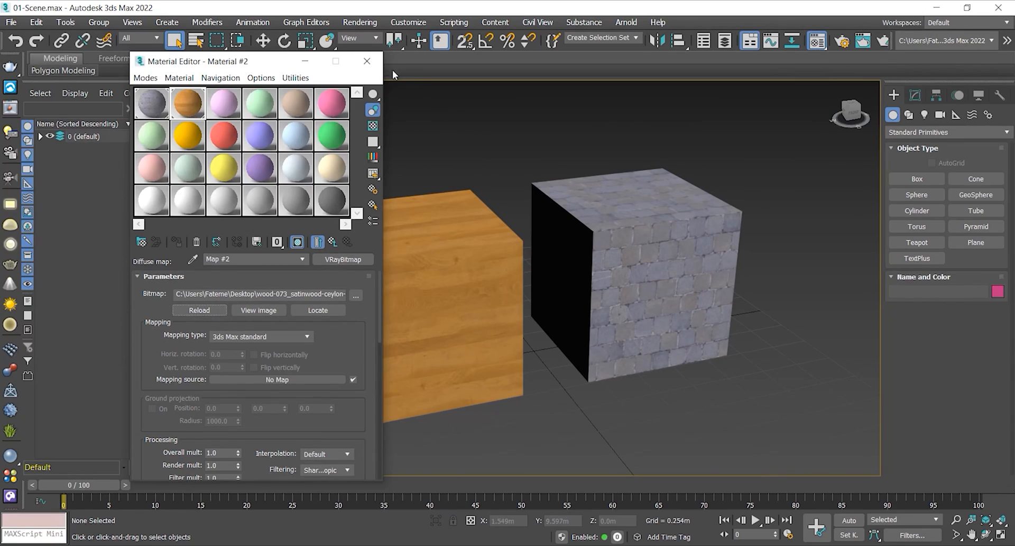
click(367, 62)
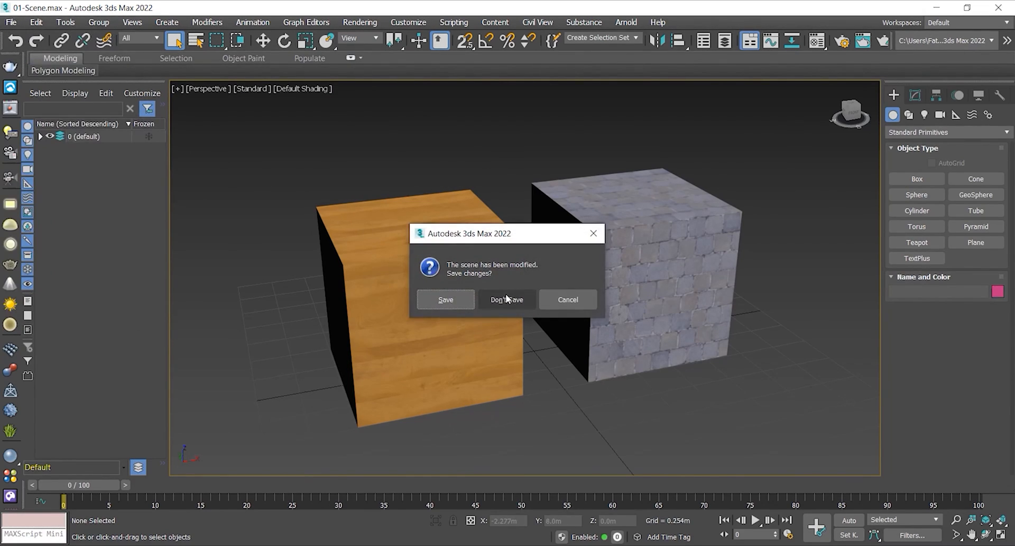
Reset to an empty scene without saving and reopen 01-Scene.max from the File menu
click(506, 299)
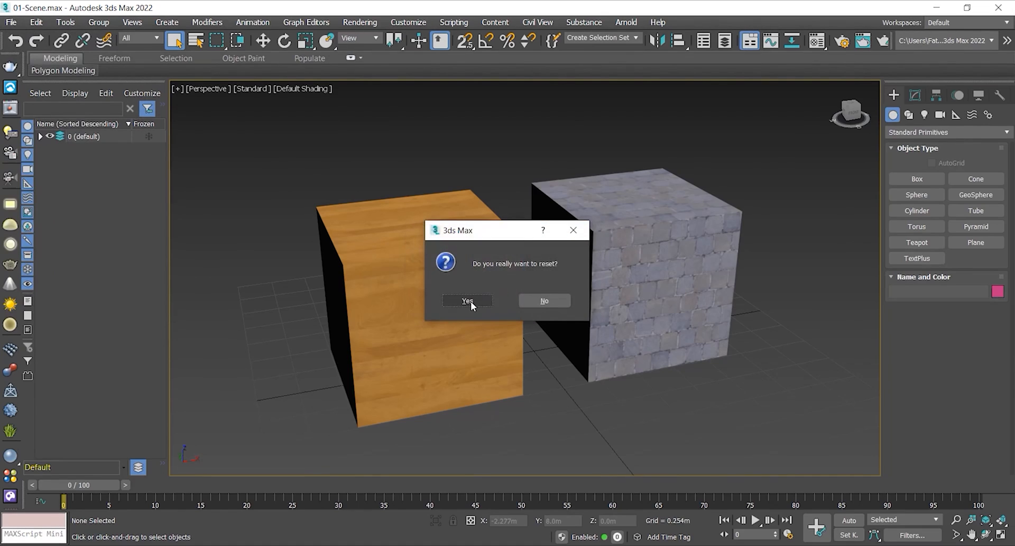
click(466, 300)
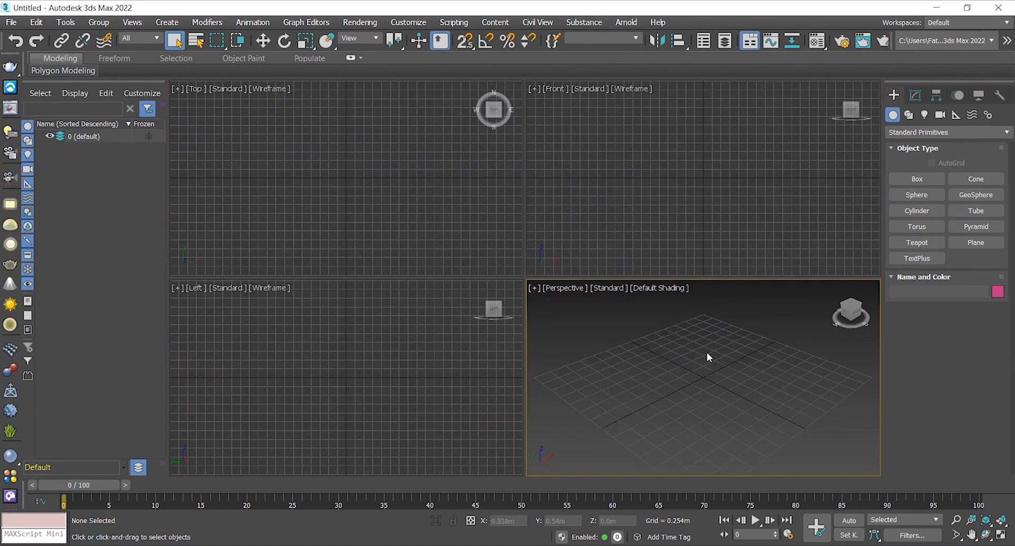
click(11, 22)
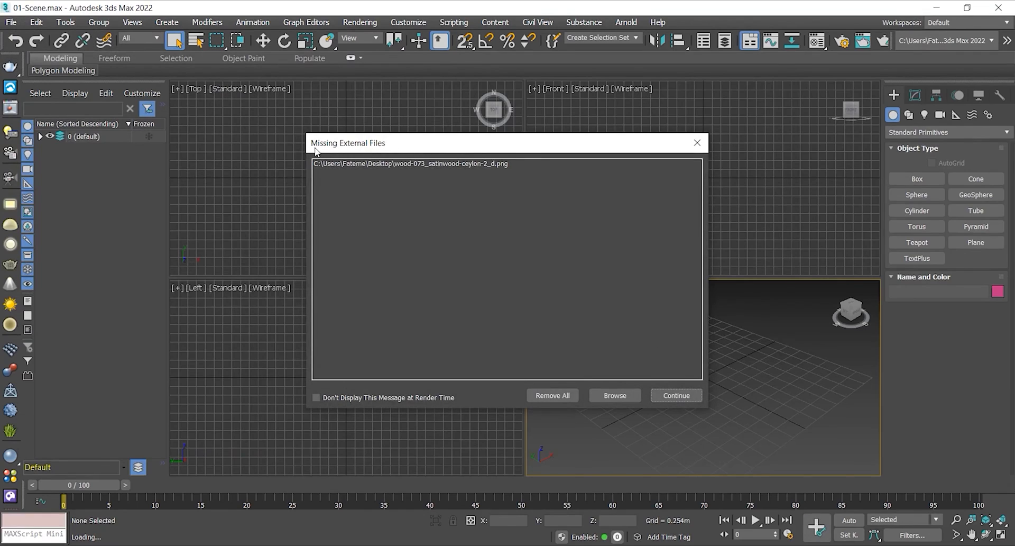
mouse_move(347, 147)
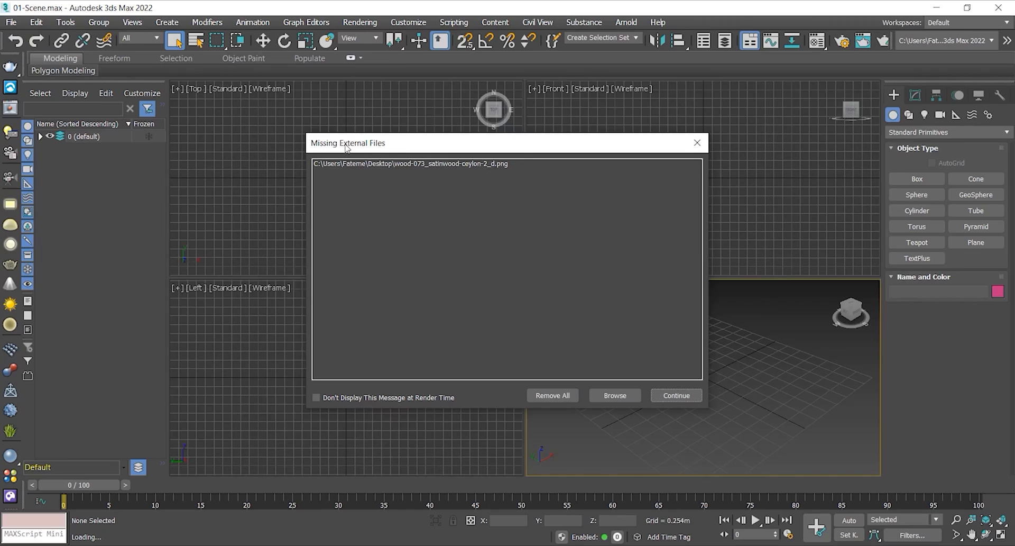
mouse_move(379, 169)
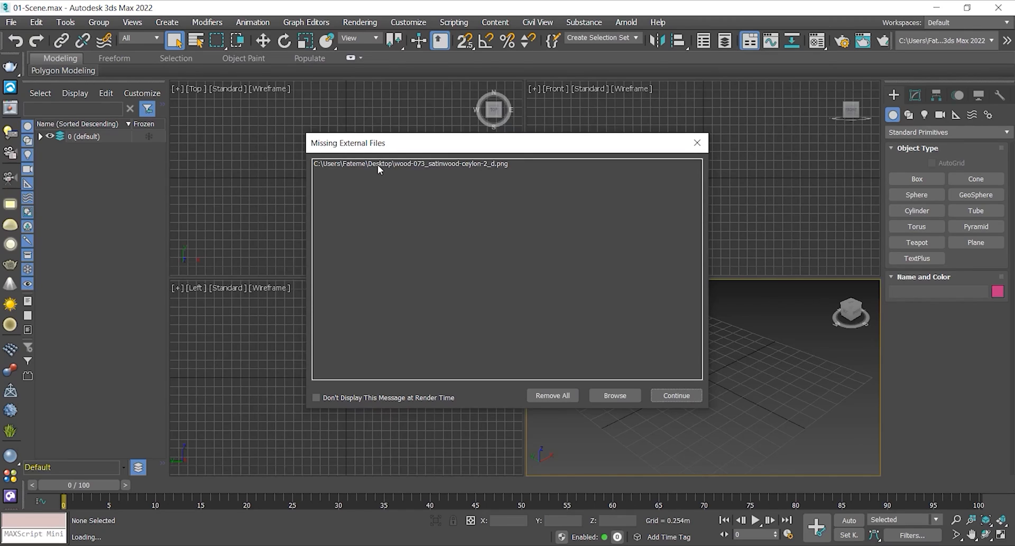
mouse_move(403, 168)
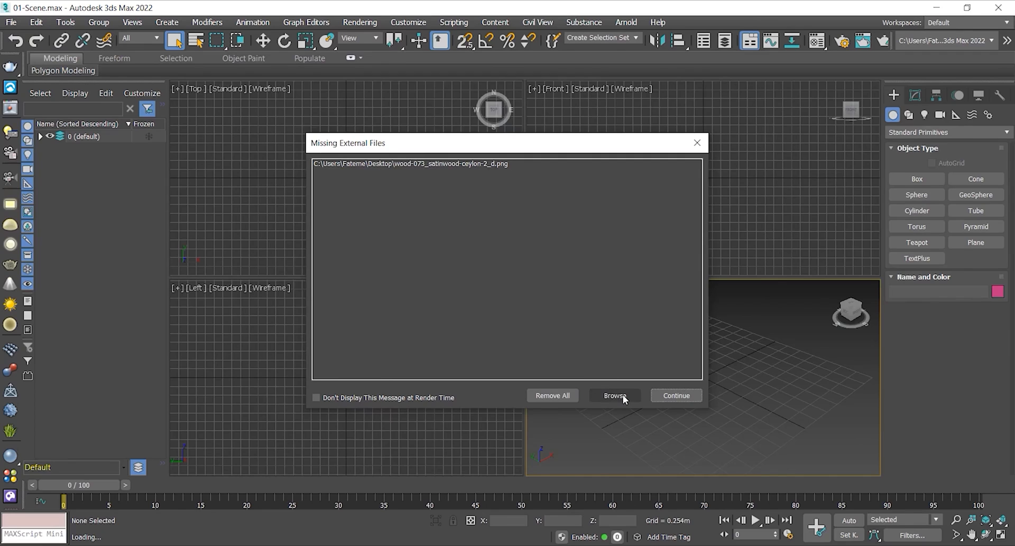
From Missing External Files, add the Maps folder as a search path and continue loading with textures found
click(613, 395)
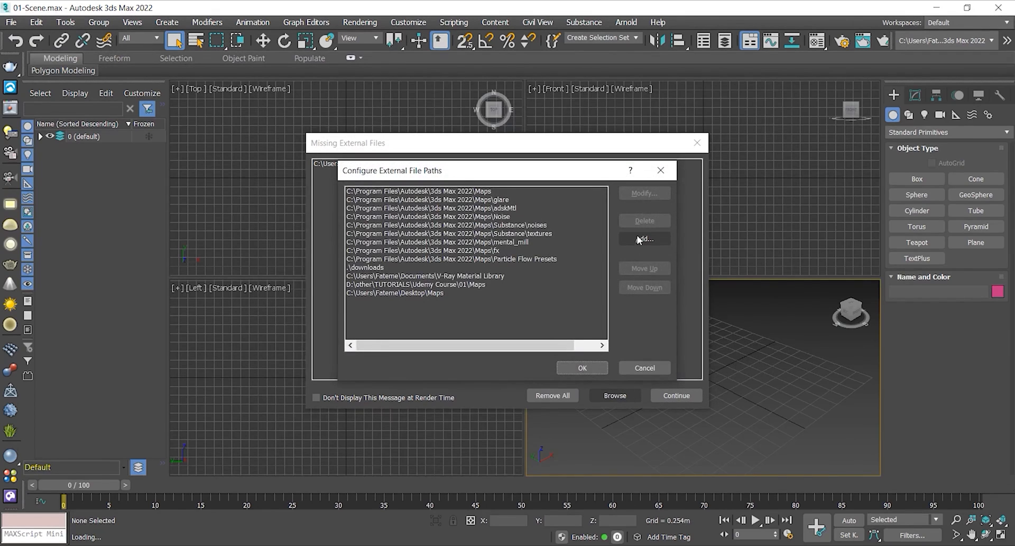
click(644, 239)
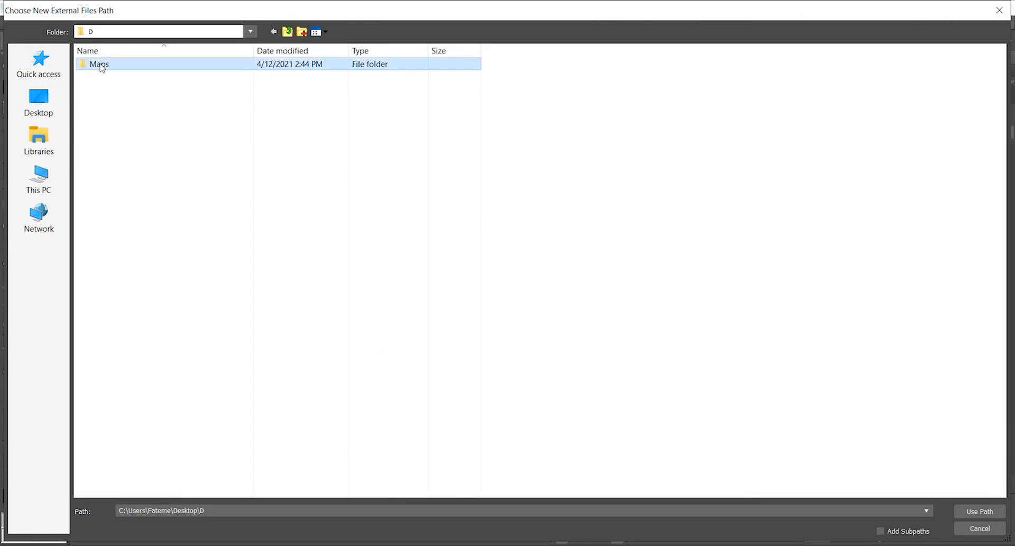
double_click(99, 64)
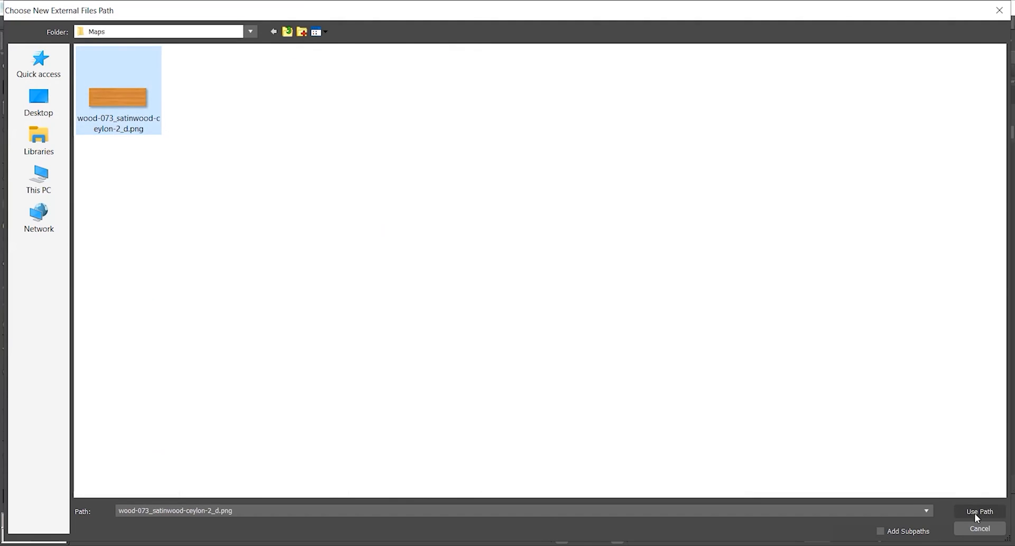
click(979, 512)
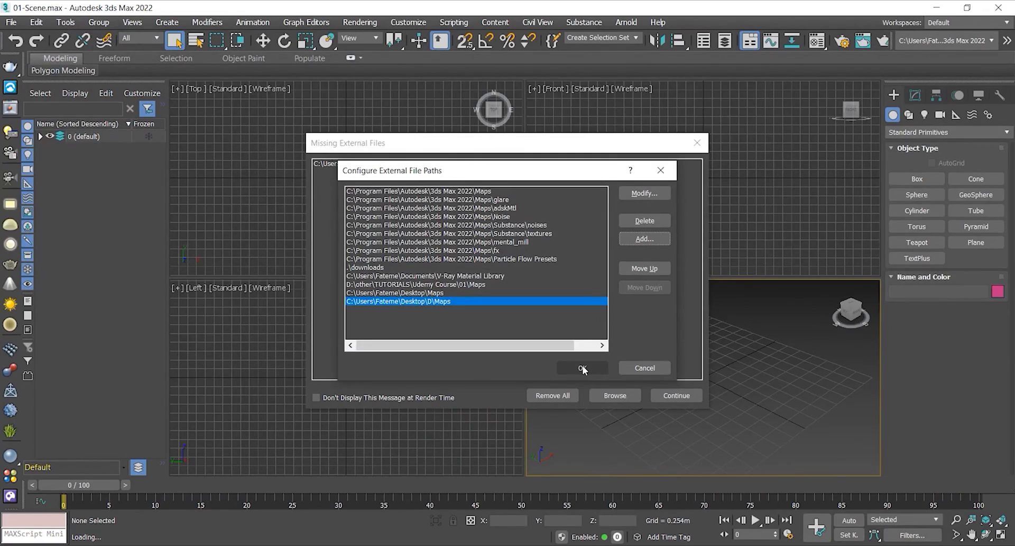
click(582, 368)
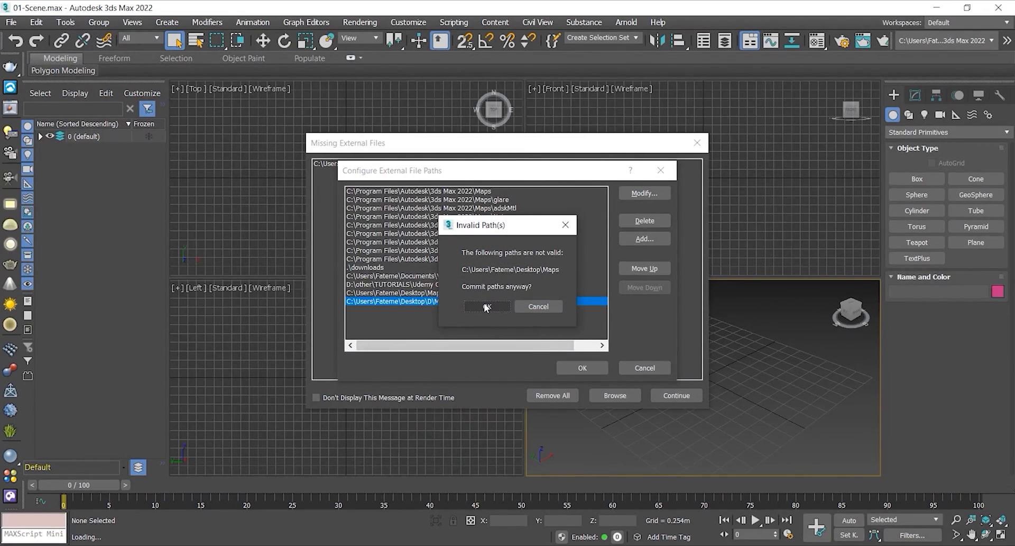
click(486, 306)
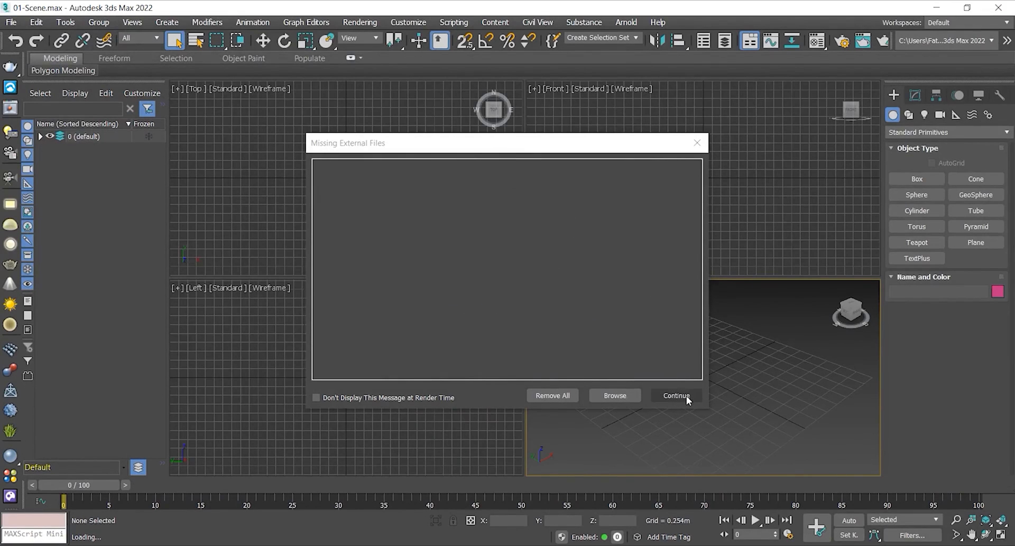
click(675, 395)
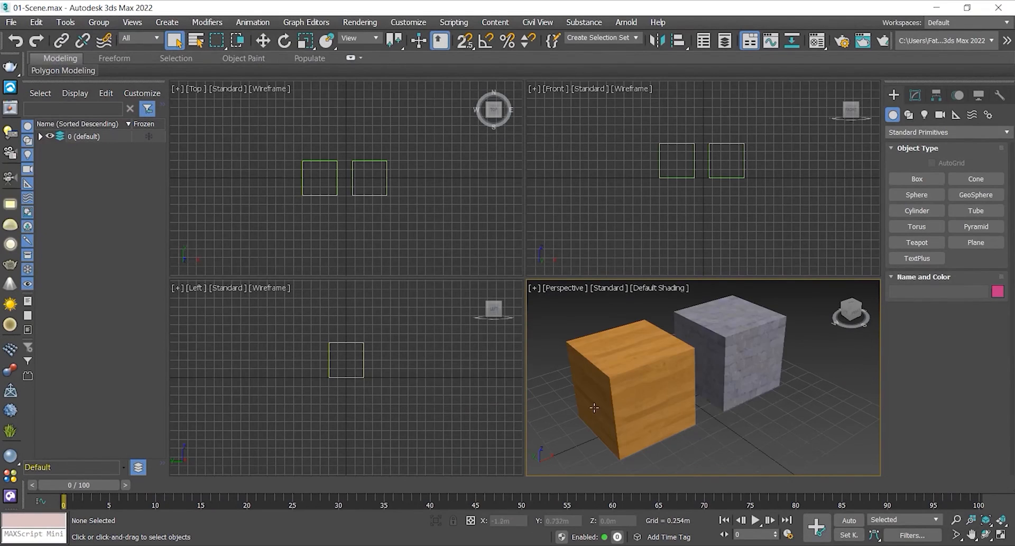
Maximize the Perspective viewport so the wood and stone cubes fill the workspace
click(732, 353)
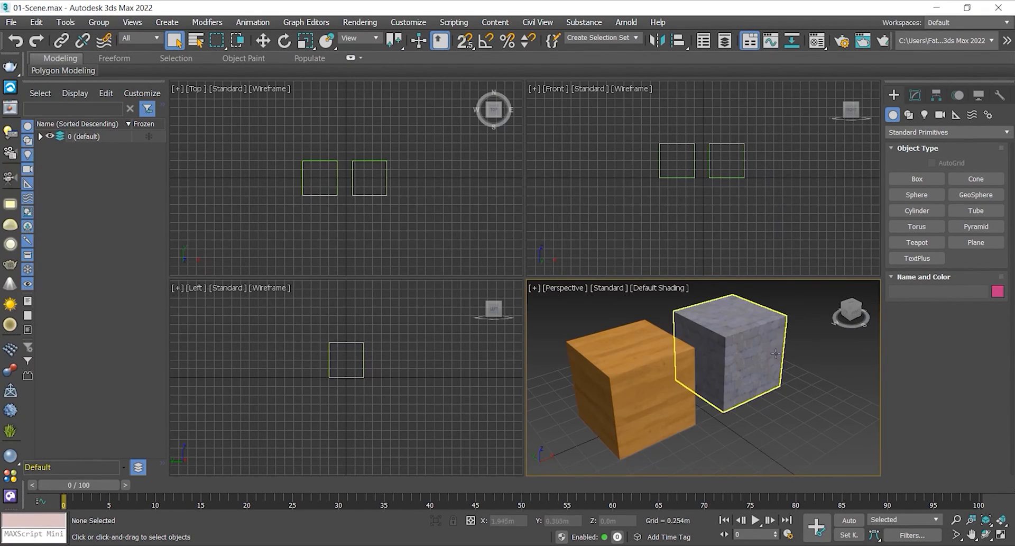
click(628, 388)
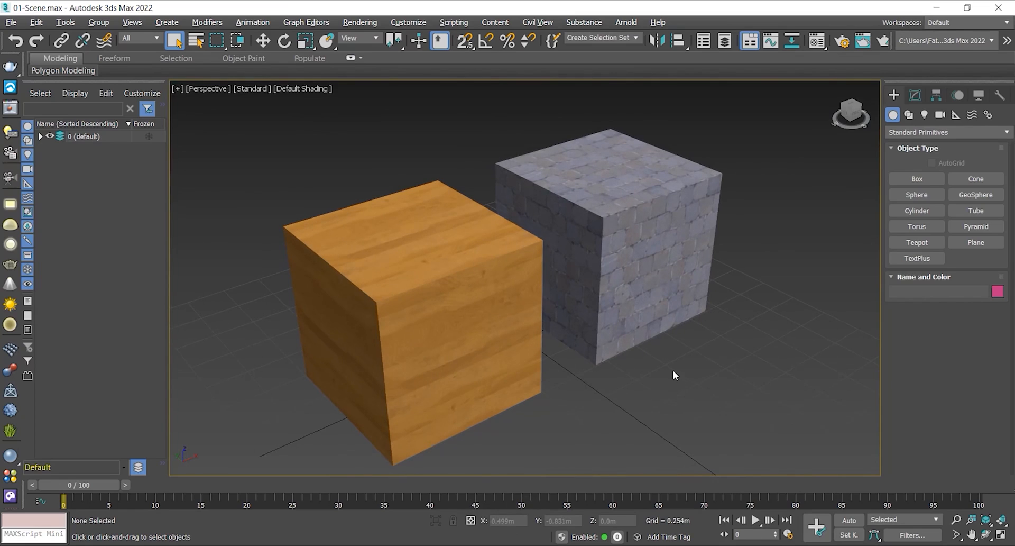
click(409, 22)
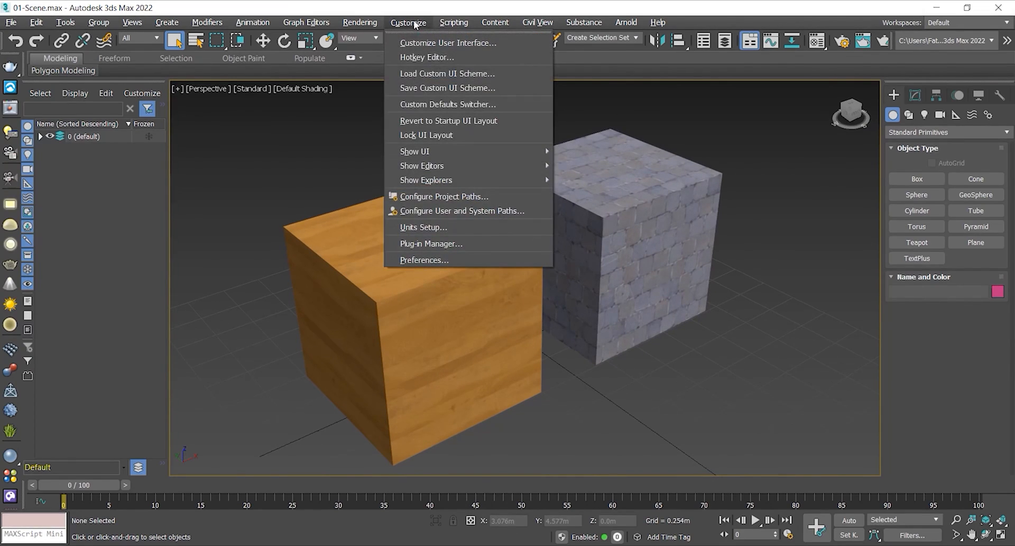
mouse_move(426, 183)
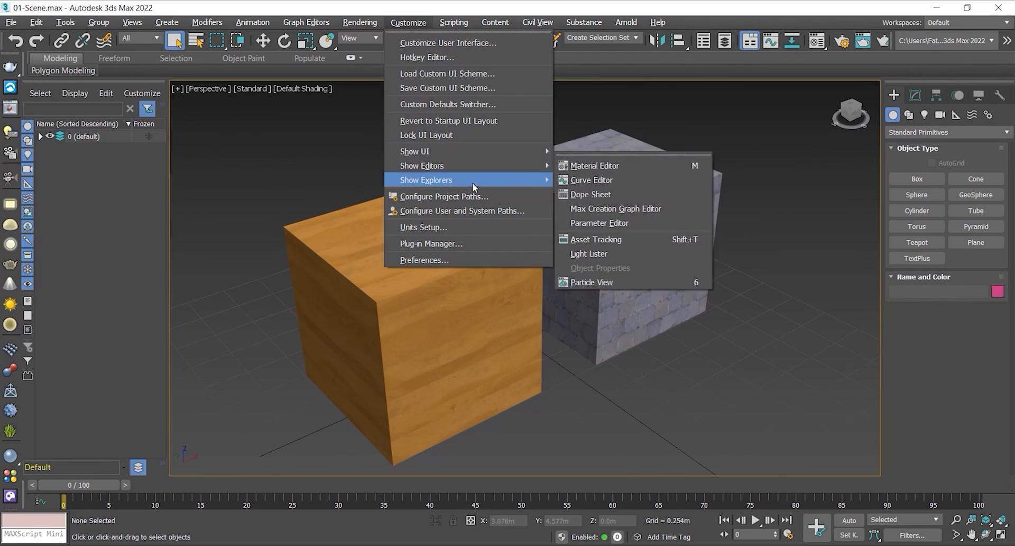
mouse_move(422, 227)
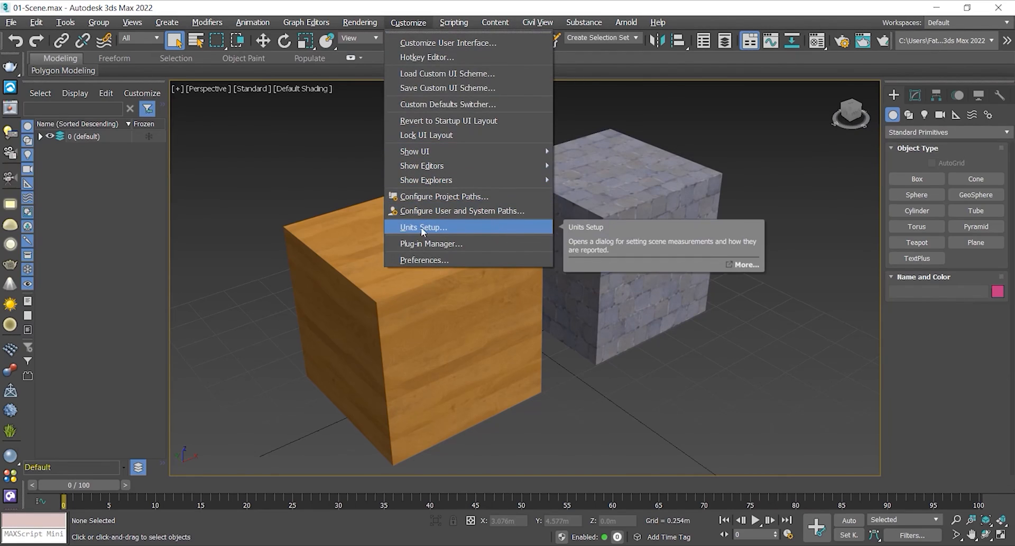
In Units Setup, try US Standard feet as the display unit and apply it
click(422, 226)
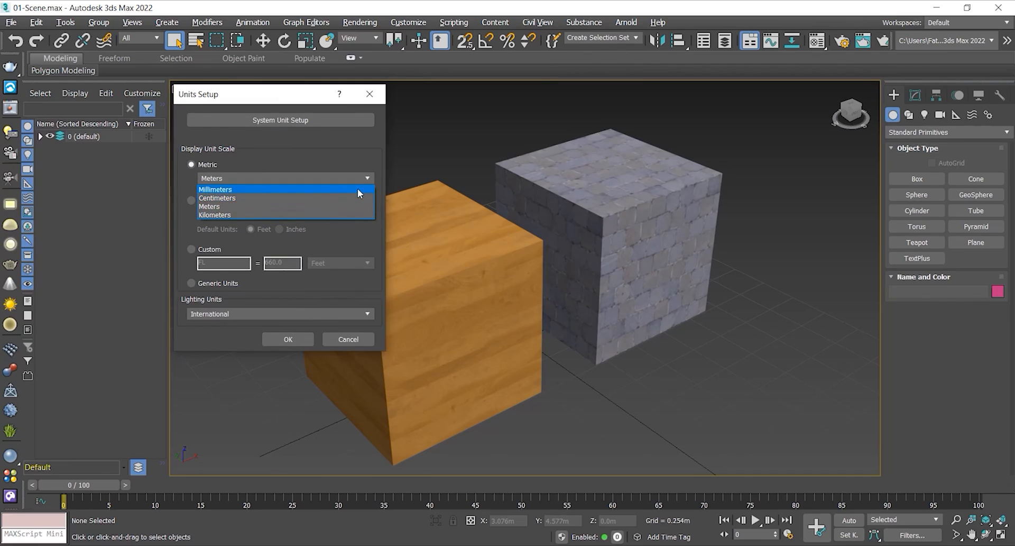
click(209, 206)
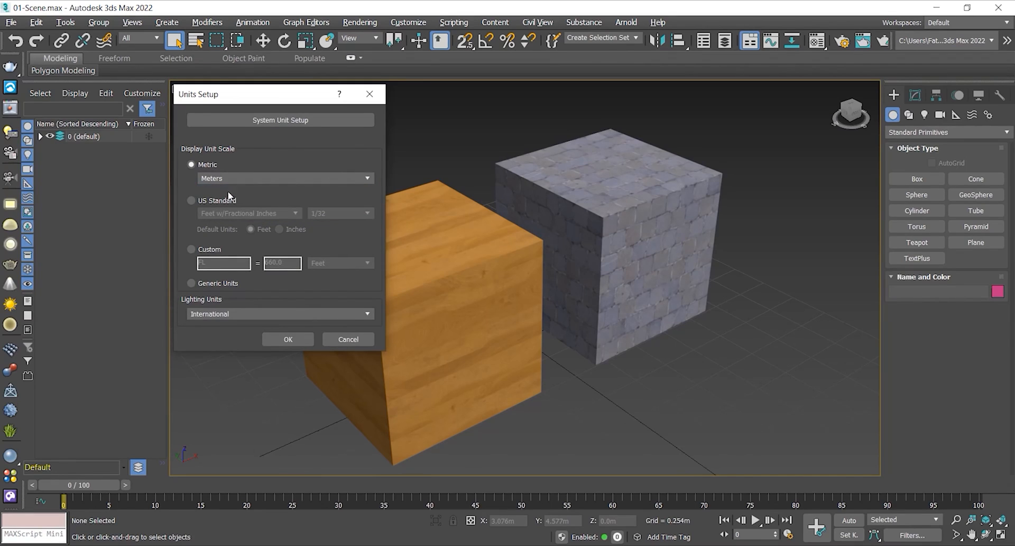
click(190, 200)
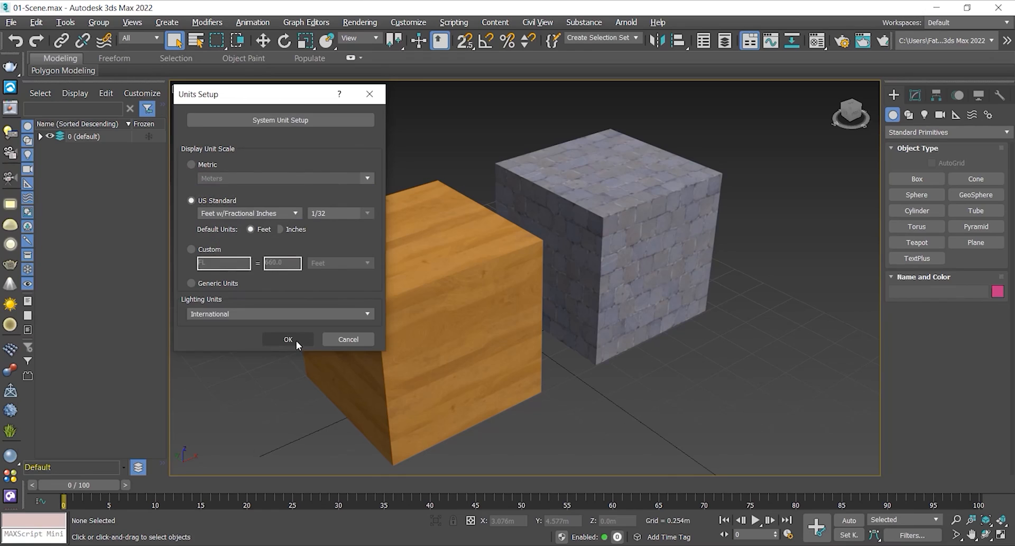
click(288, 339)
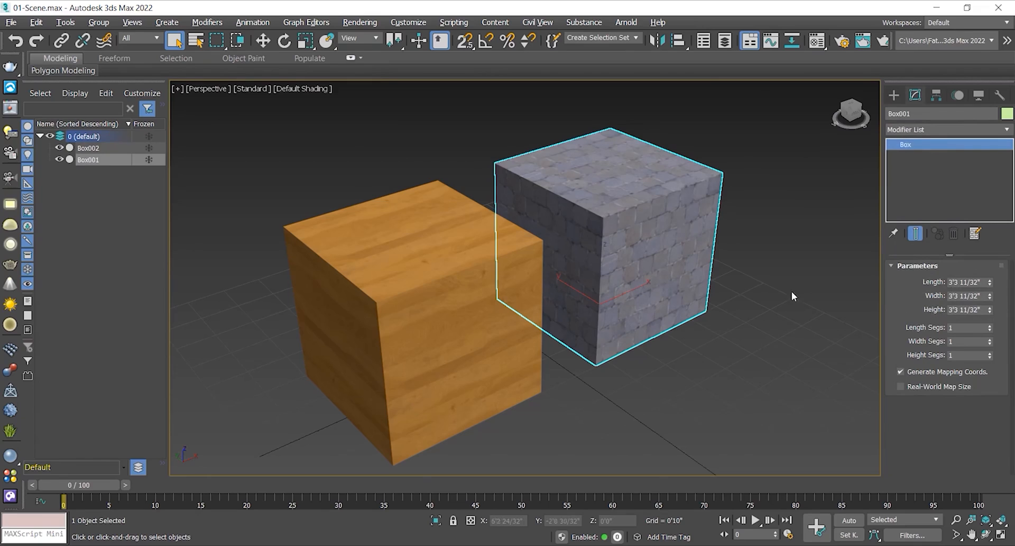
Set the display units back to Metric meters so the box reads 1.0m
click(407, 22)
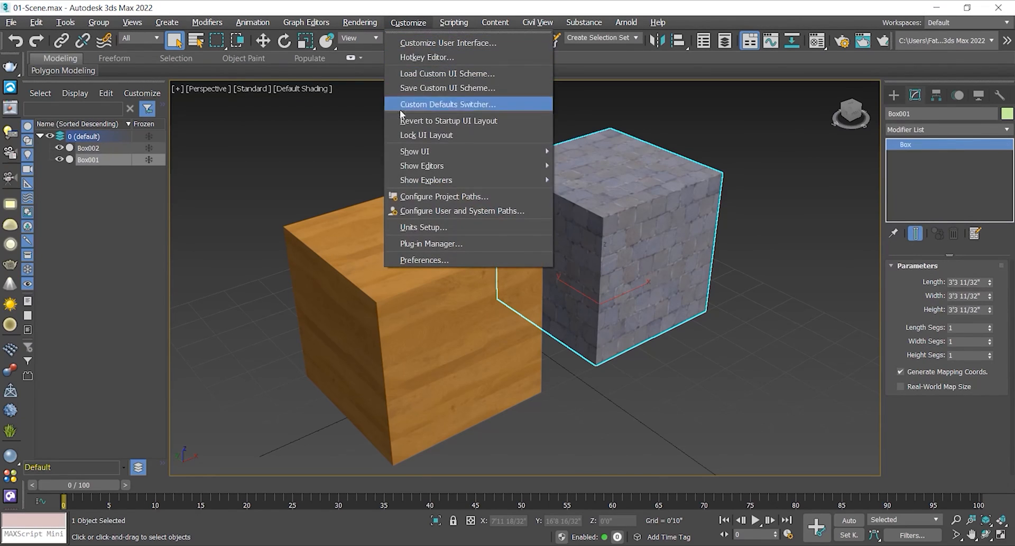
click(423, 227)
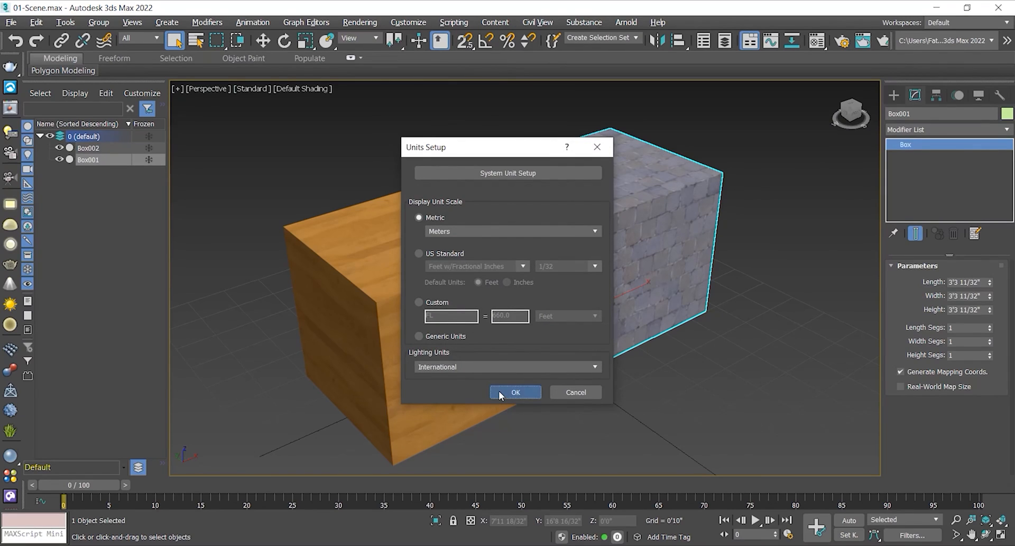
click(515, 393)
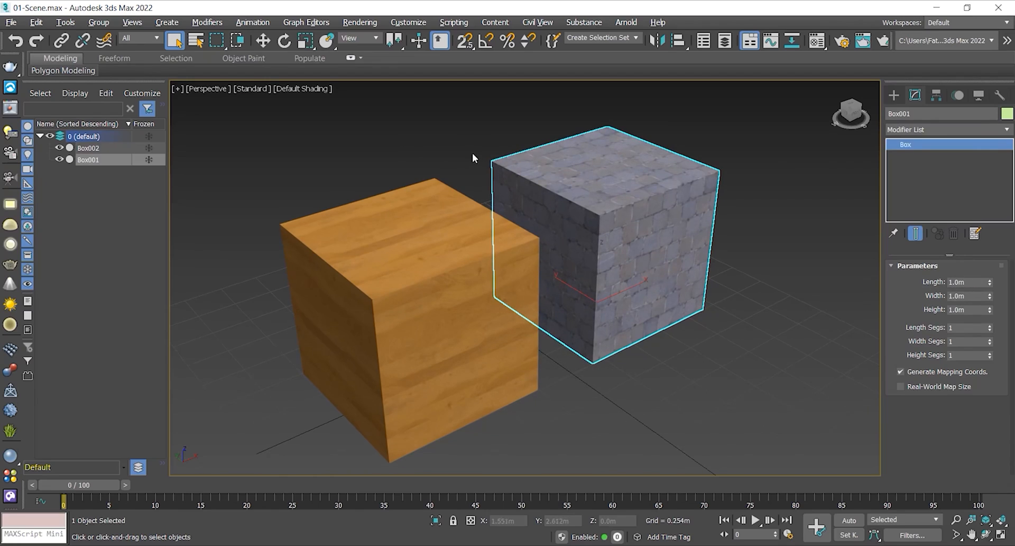
In Preferences > Files, set the number of Autobak files to 5, then move to Gamma and LUT
click(408, 22)
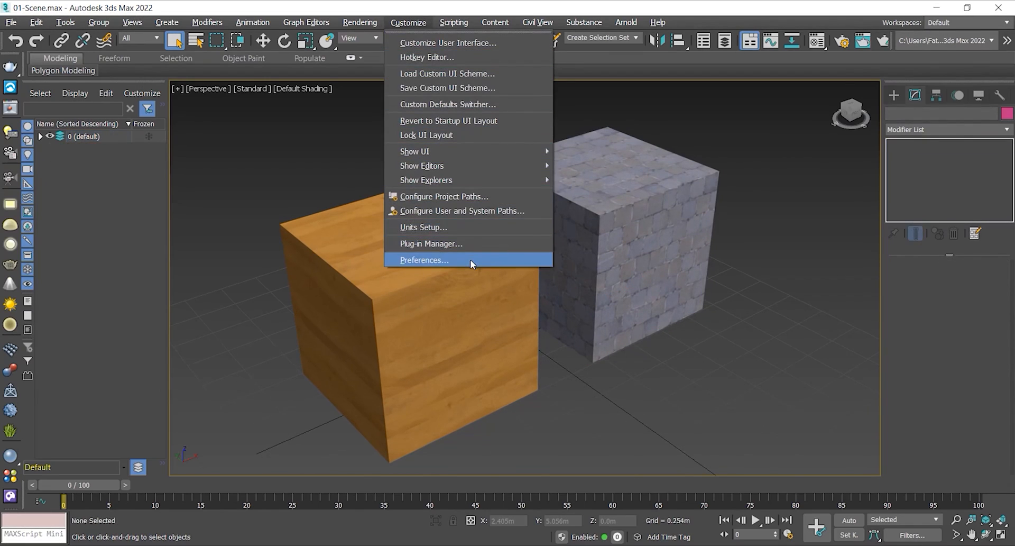
click(423, 259)
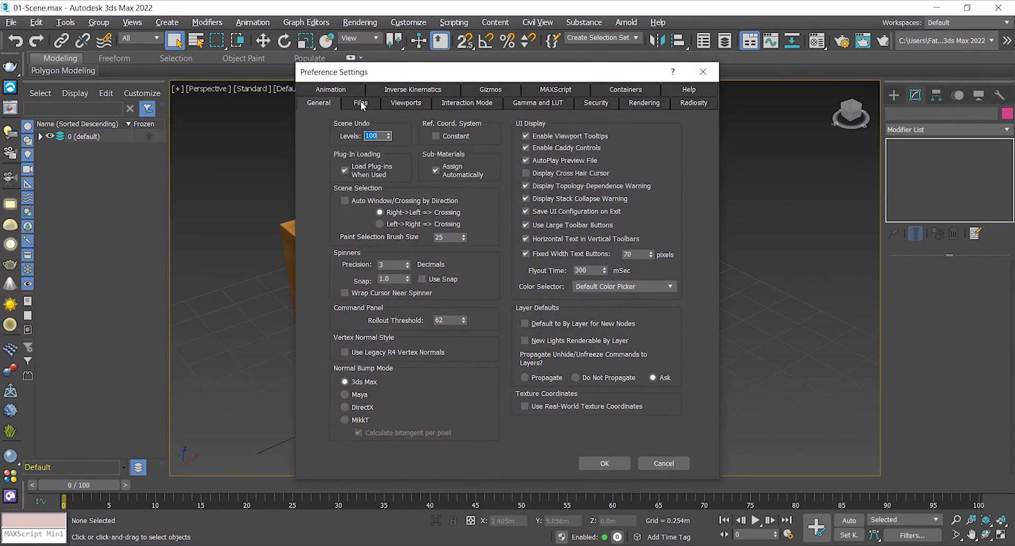
click(360, 103)
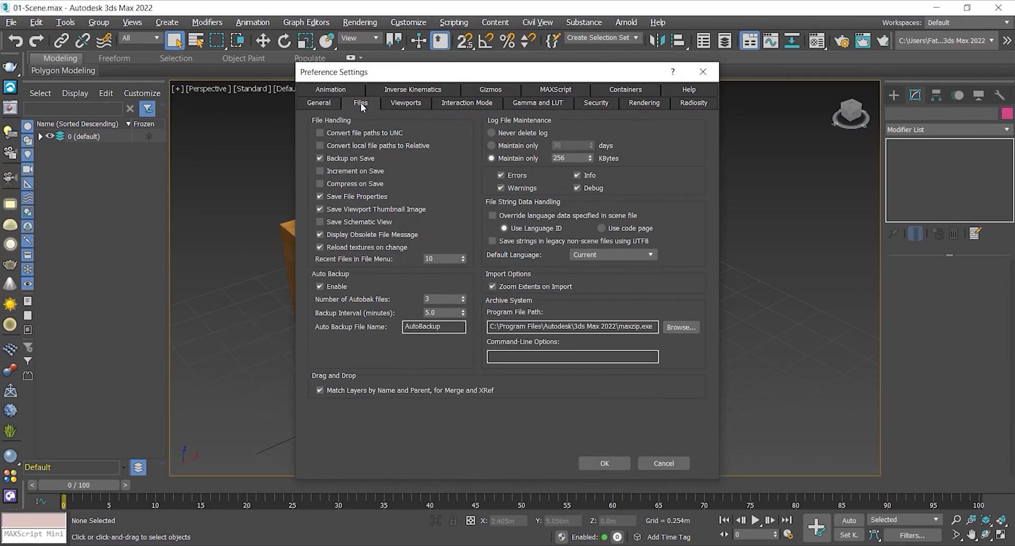
mouse_move(353, 278)
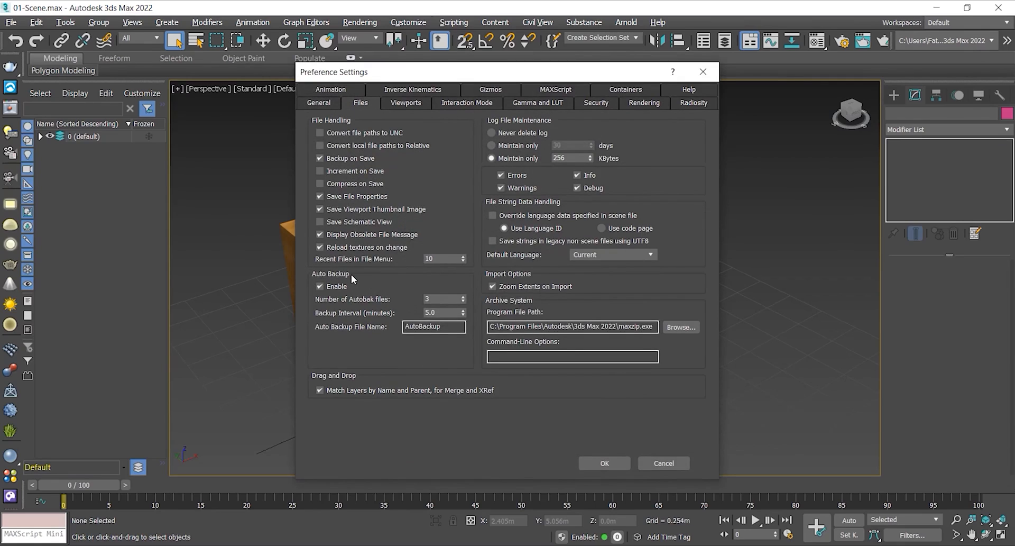
mouse_move(330, 321)
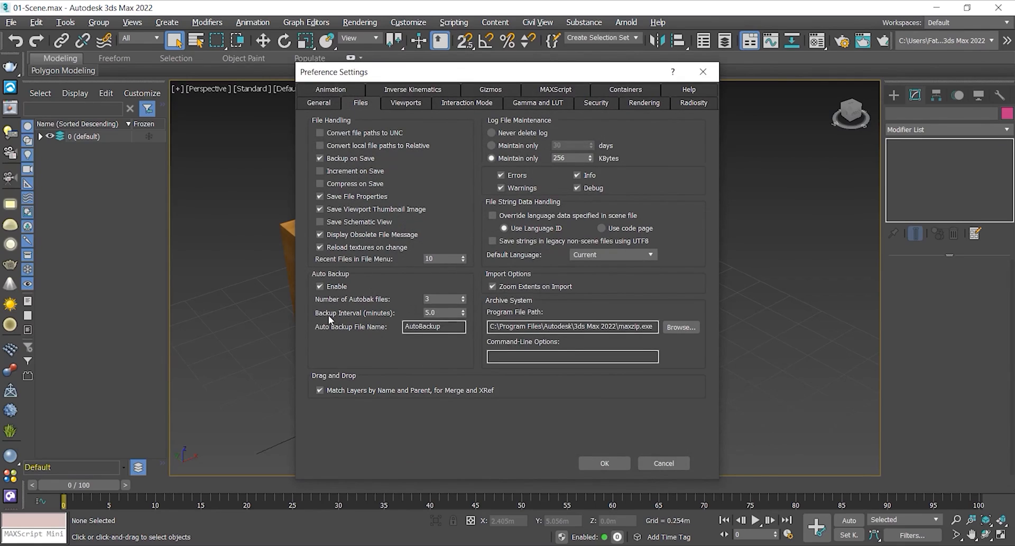
triple_click(440, 313)
text(5)
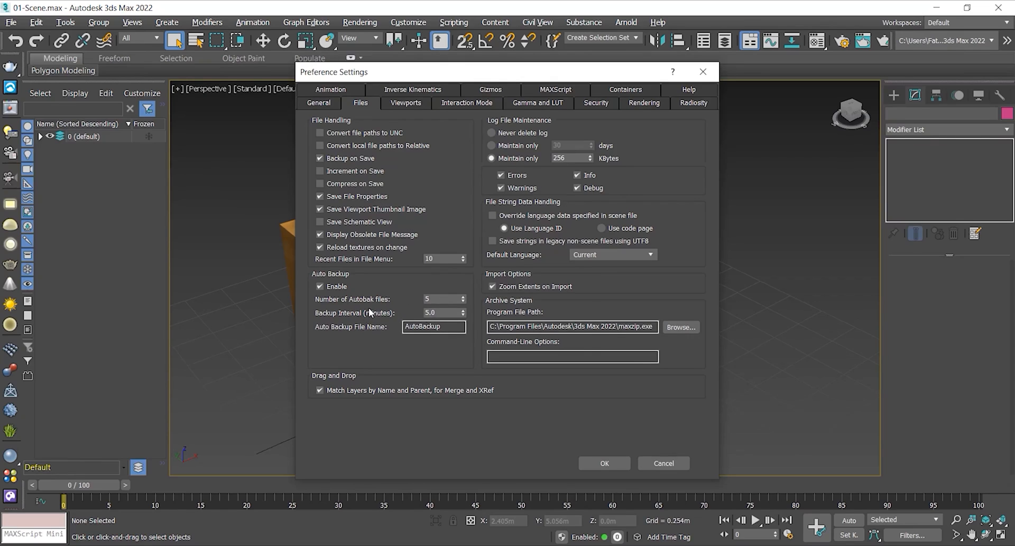
click(537, 103)
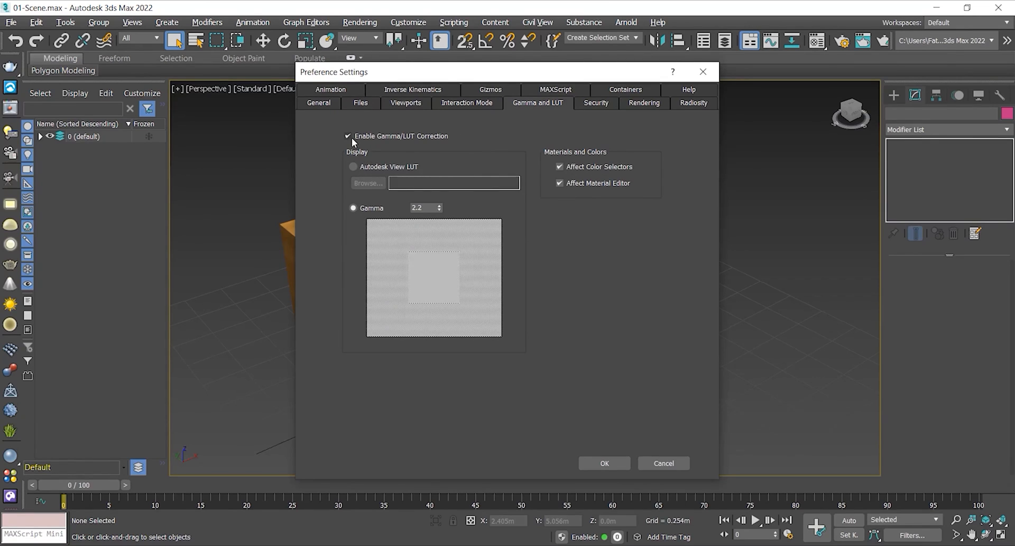
mouse_move(411, 217)
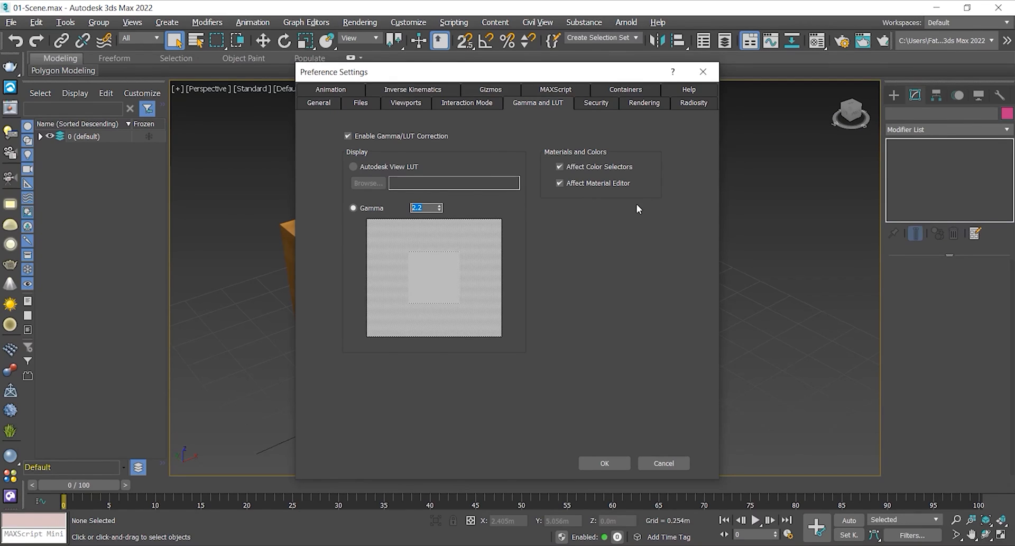
mouse_move(636, 120)
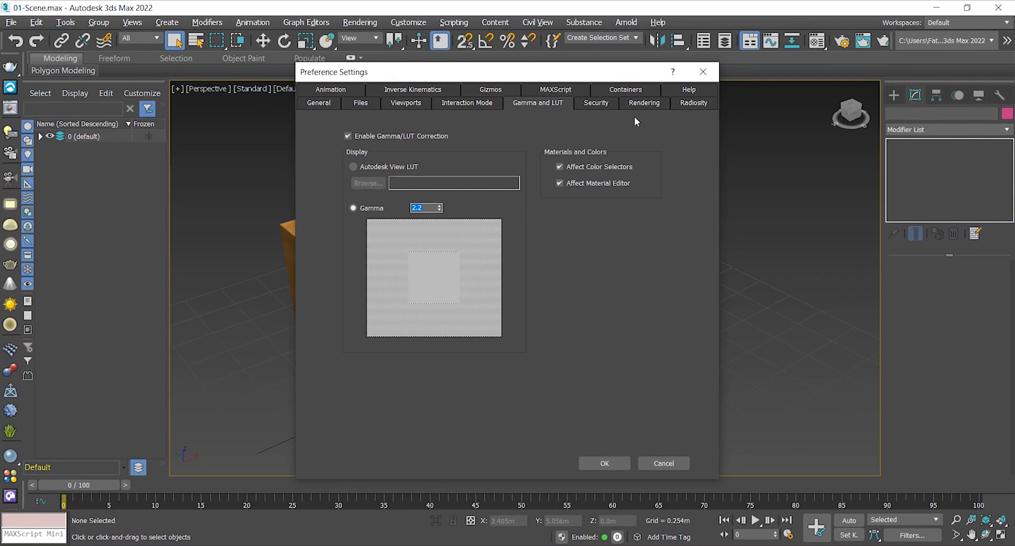
Keep gamma correction enabled at 2.2 and return to the General preferences
click(318, 103)
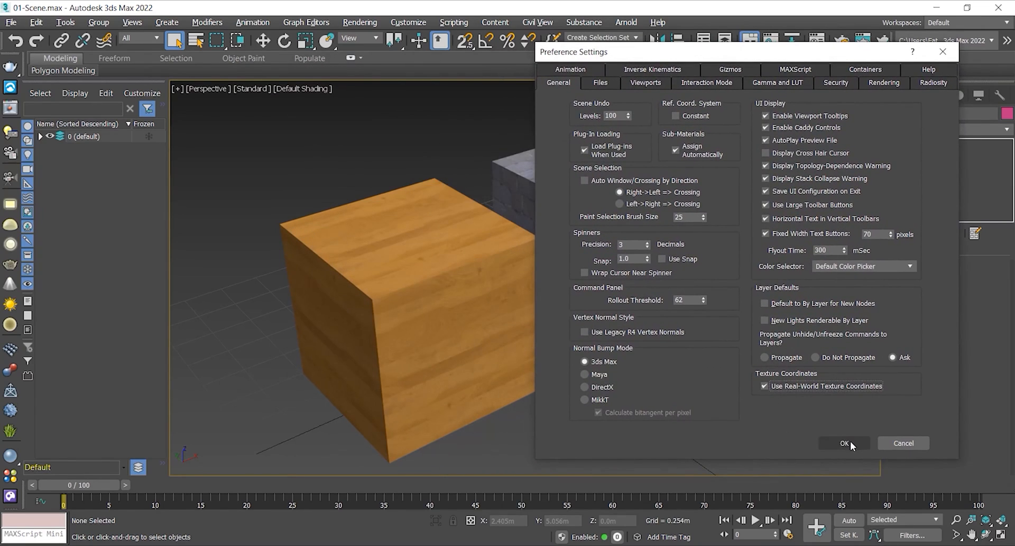
Apply the preferences, then uncheck Real-World Map Size on Box001 so its brick texture shows
click(844, 443)
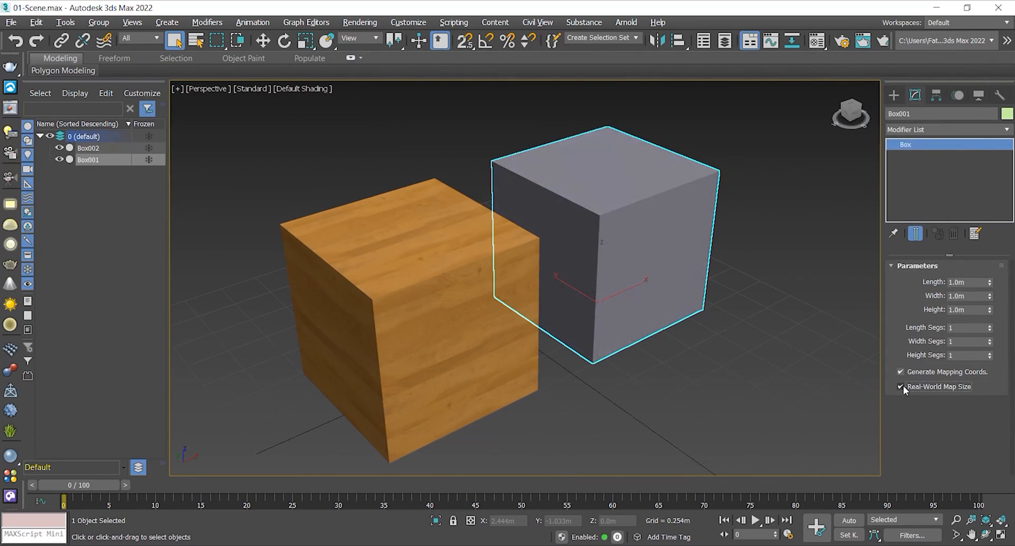
click(900, 386)
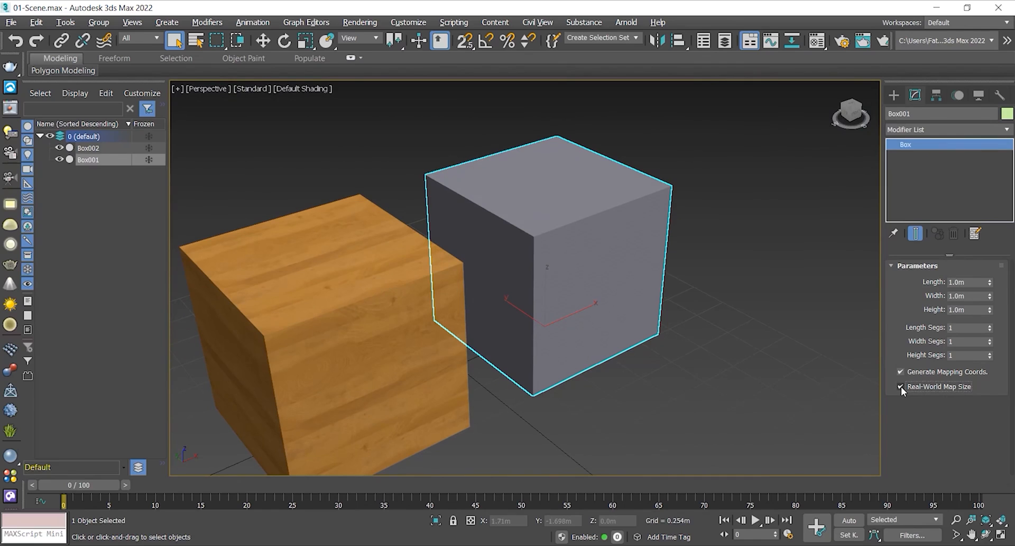
click(408, 22)
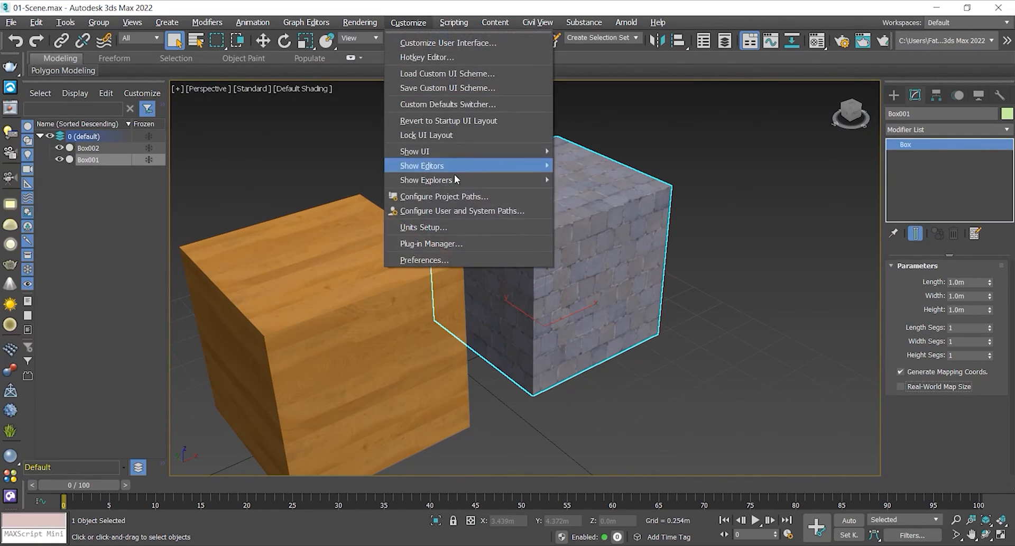
Uncheck Use Real-World Texture Coordinates on the General preferences page
click(423, 259)
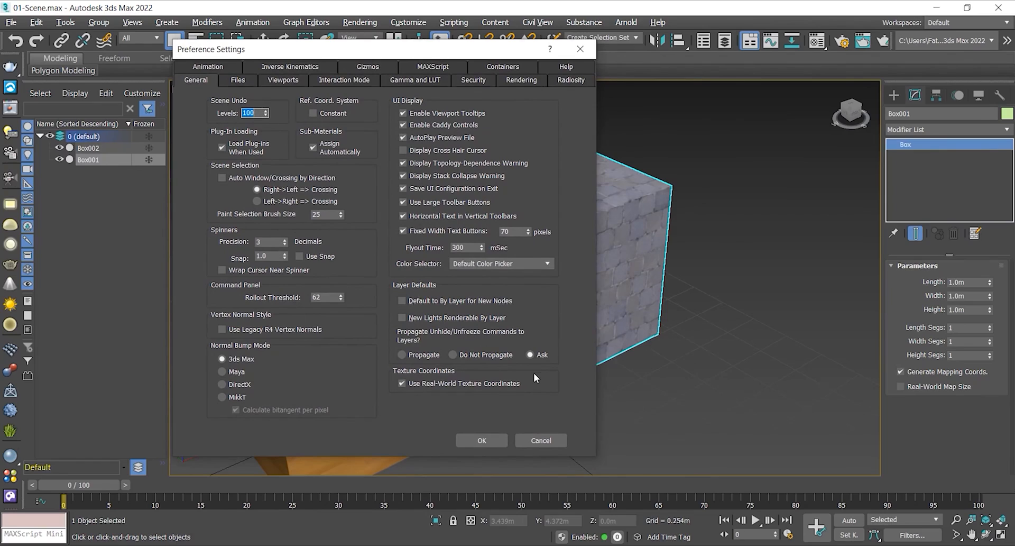
mouse_move(781, 405)
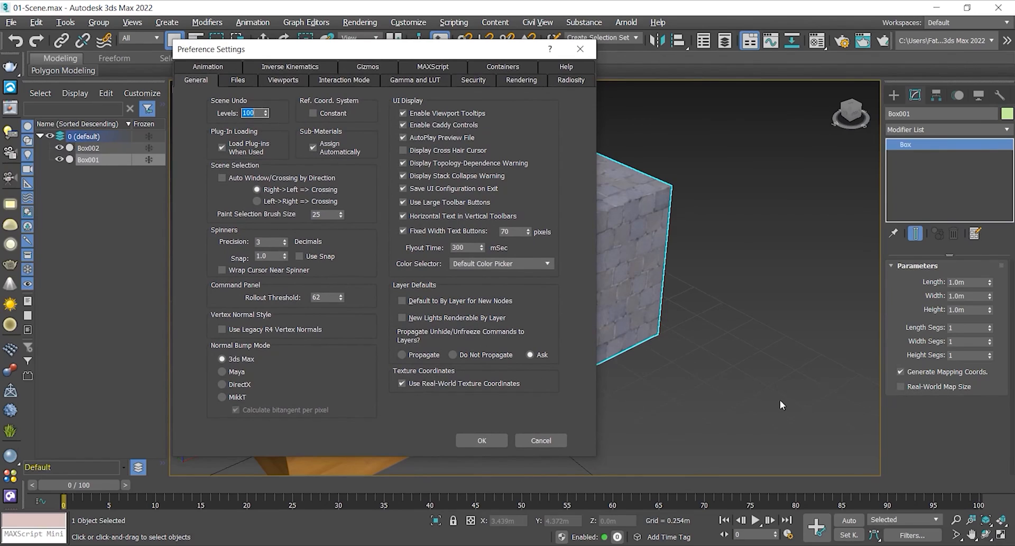
mouse_move(452, 380)
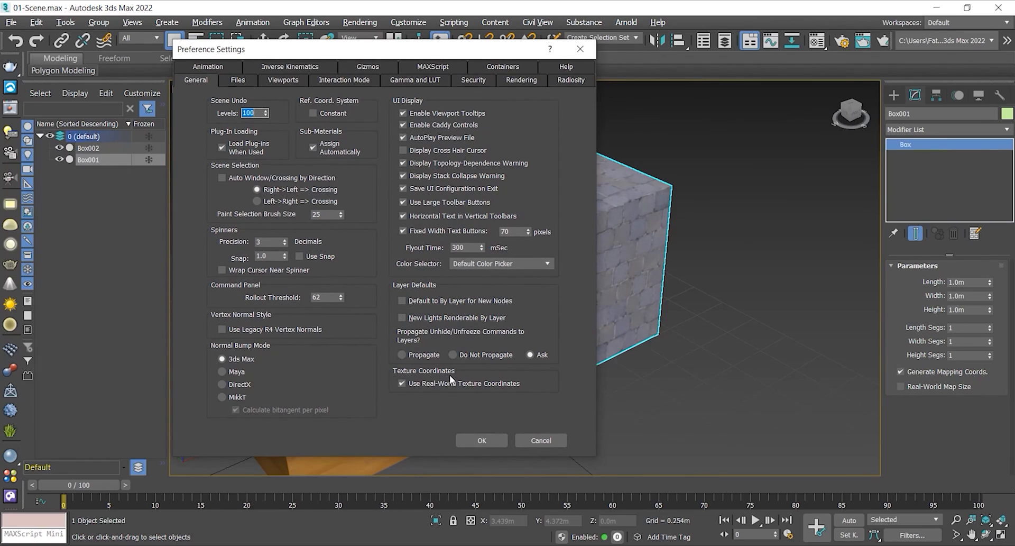
click(402, 383)
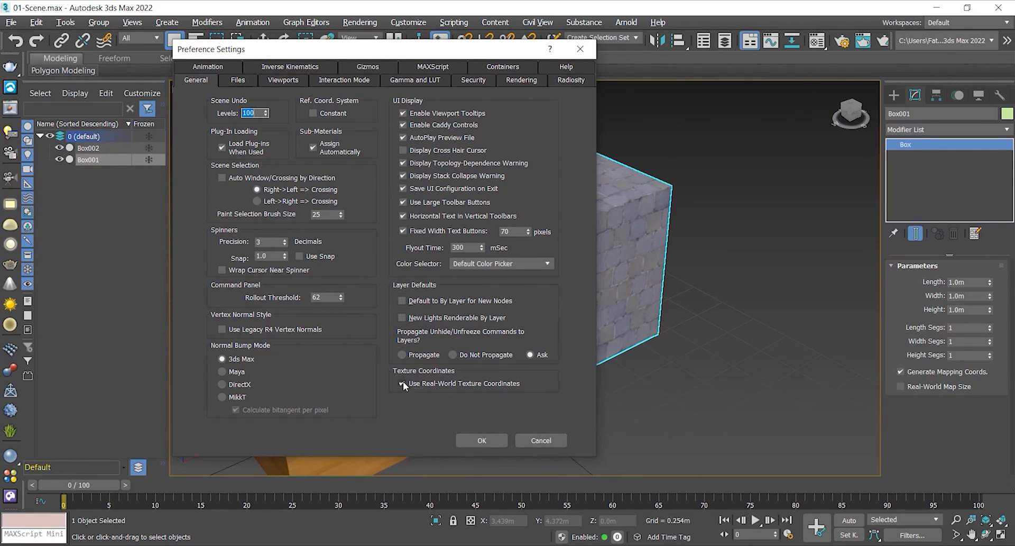
click(402, 383)
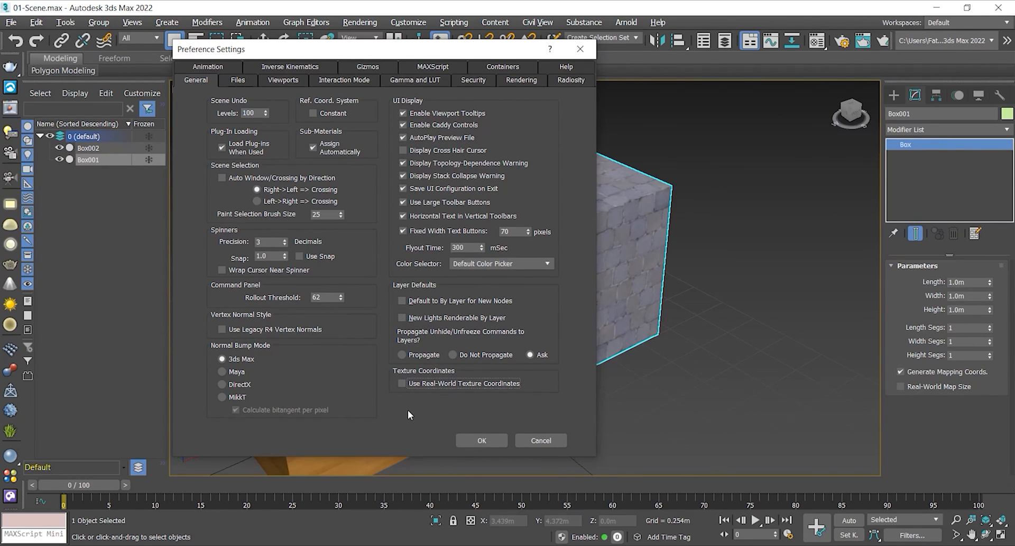